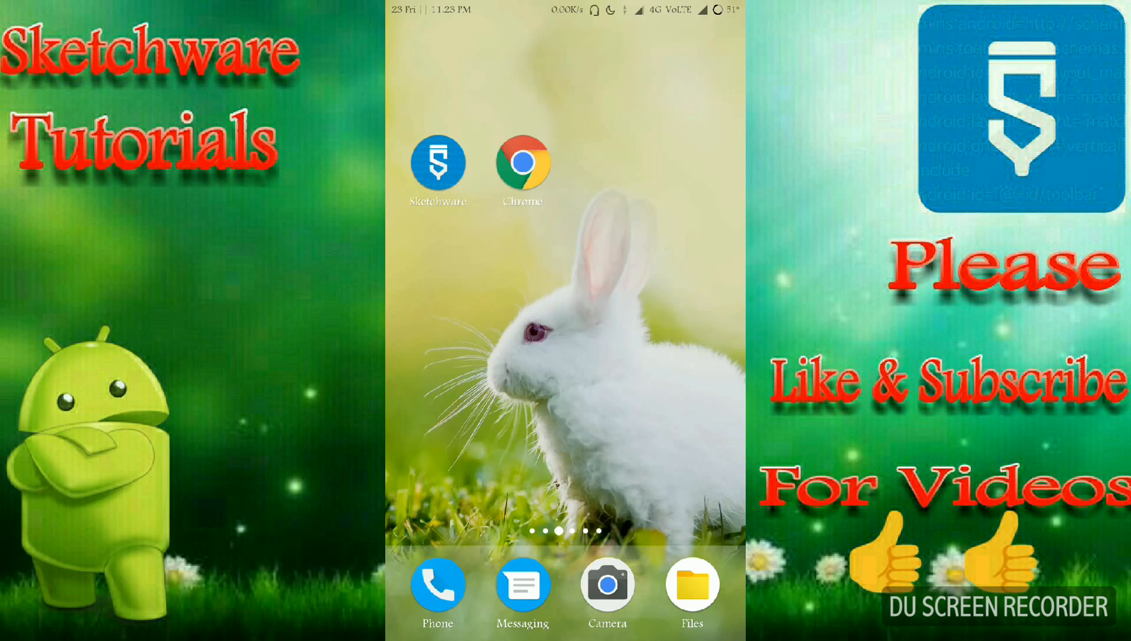
# Launch Sketchware from the home screen so its project list loads
pyautogui.click(438, 161)
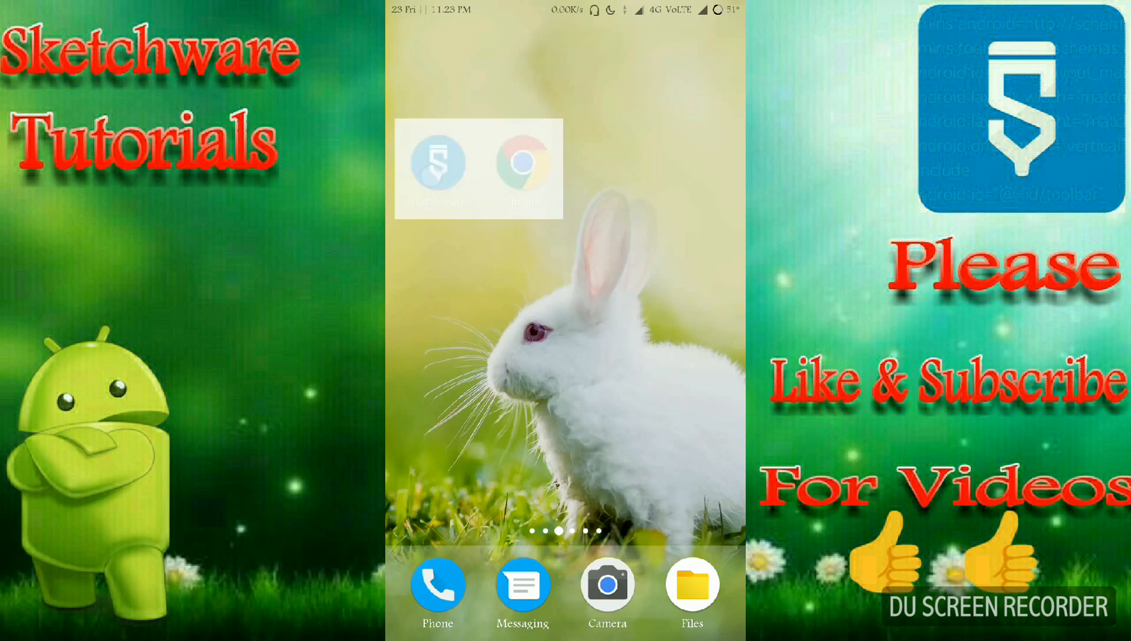
pyautogui.click(436, 161)
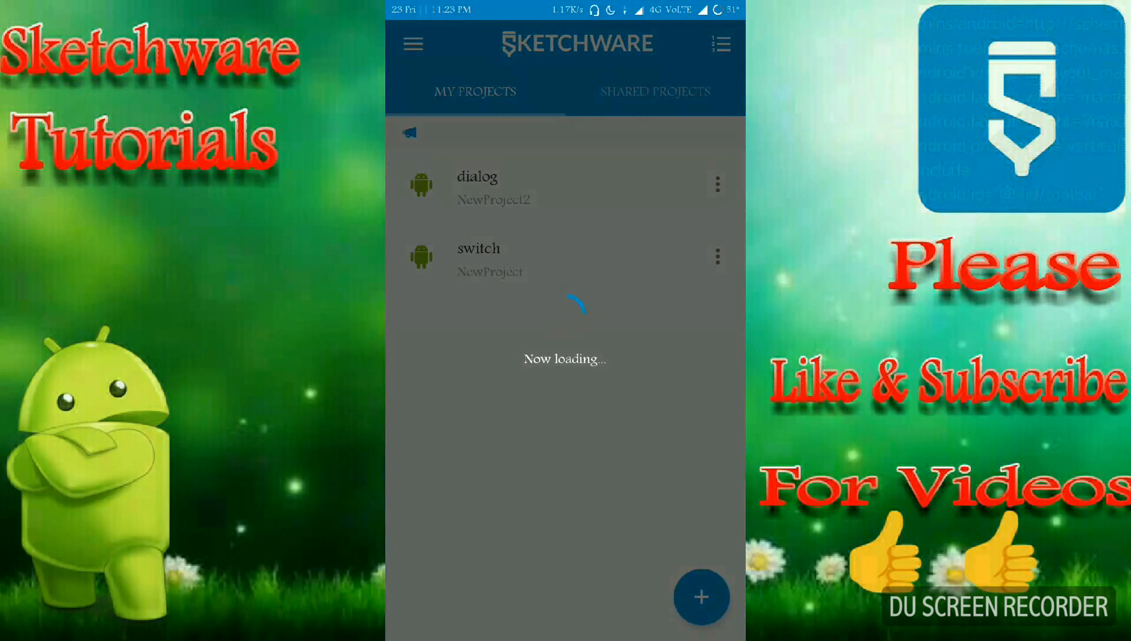
# Create a new project with application name 'create' and save it
pyautogui.click(700, 596)
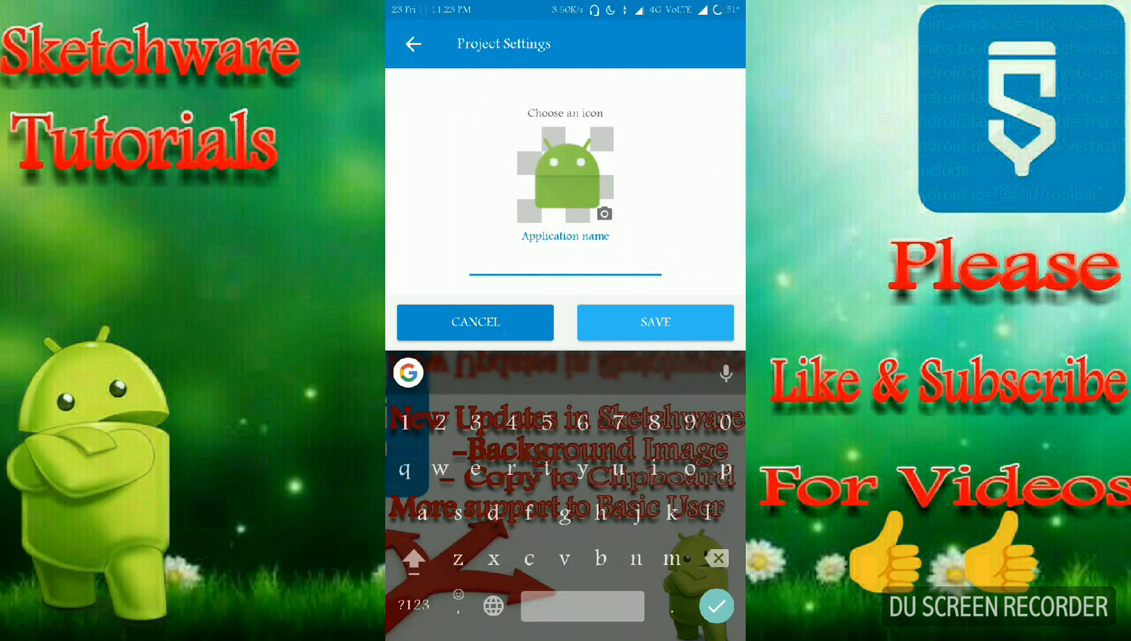
pyautogui.write('dialo')
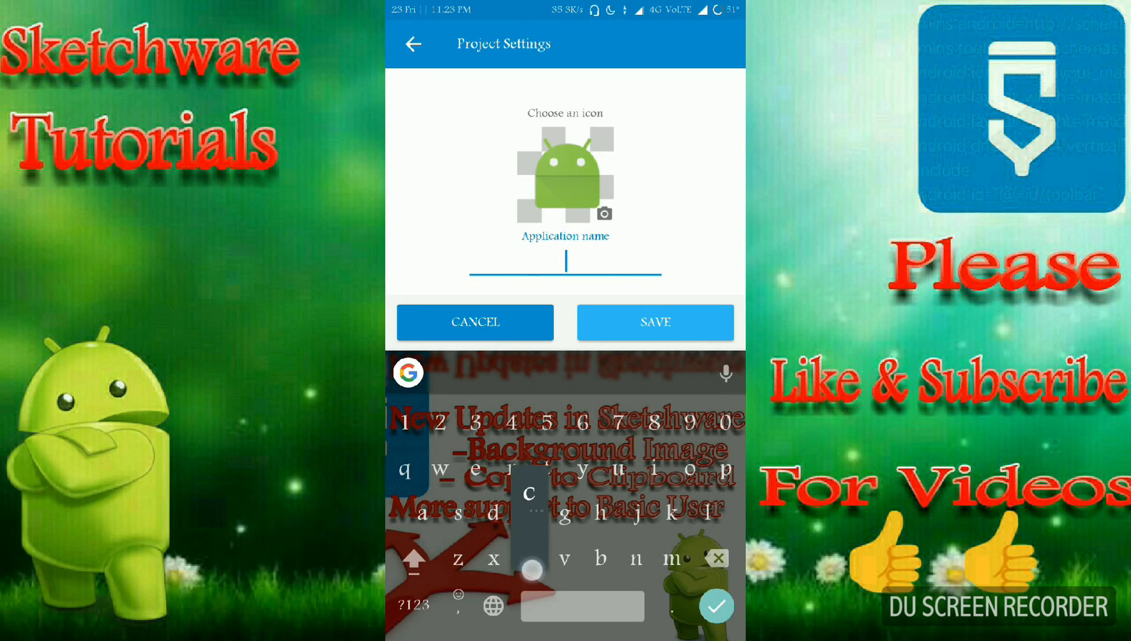
pyautogui.write('create')
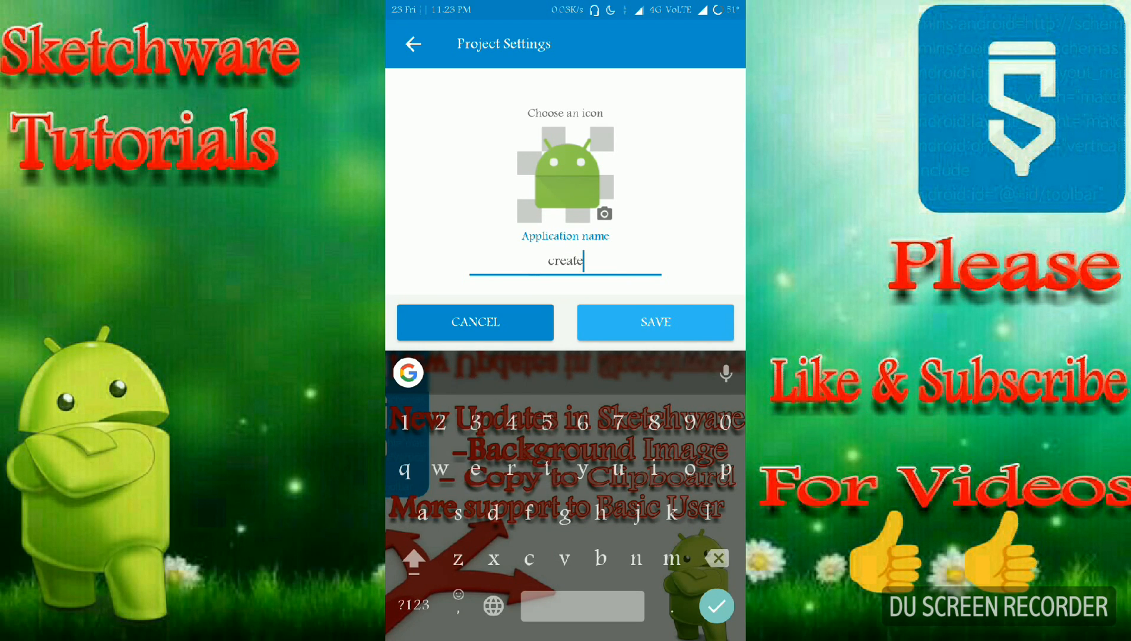
pyautogui.click(655, 322)
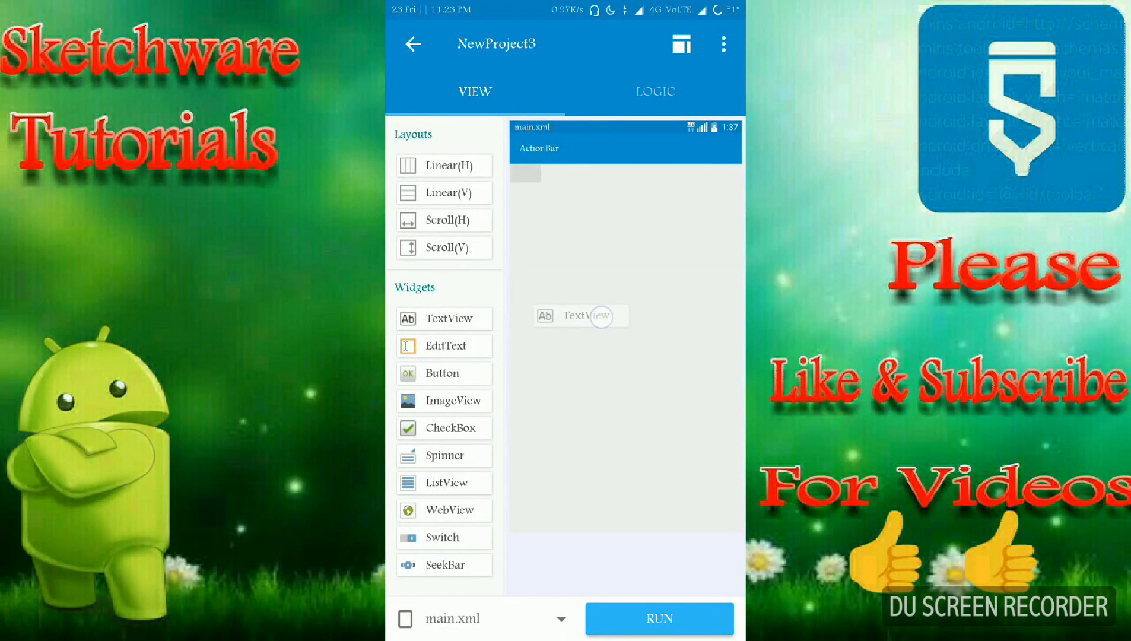
# Set the TextView's text property to 'Dialog tutorial'
pyautogui.click(581, 316)
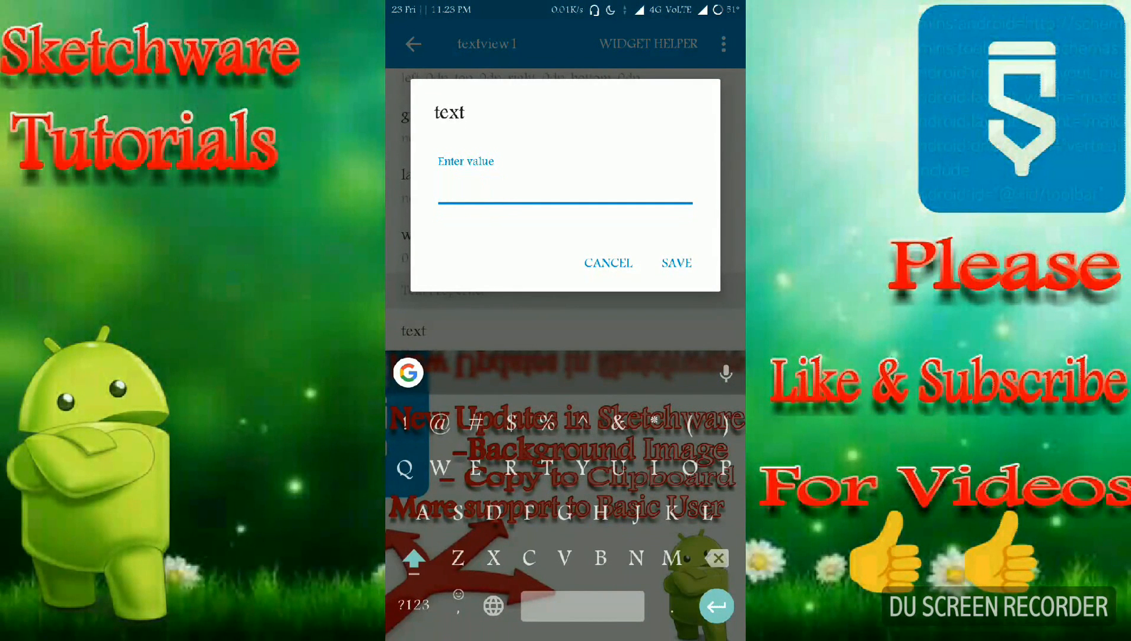
pyautogui.write('Dialog tutor')
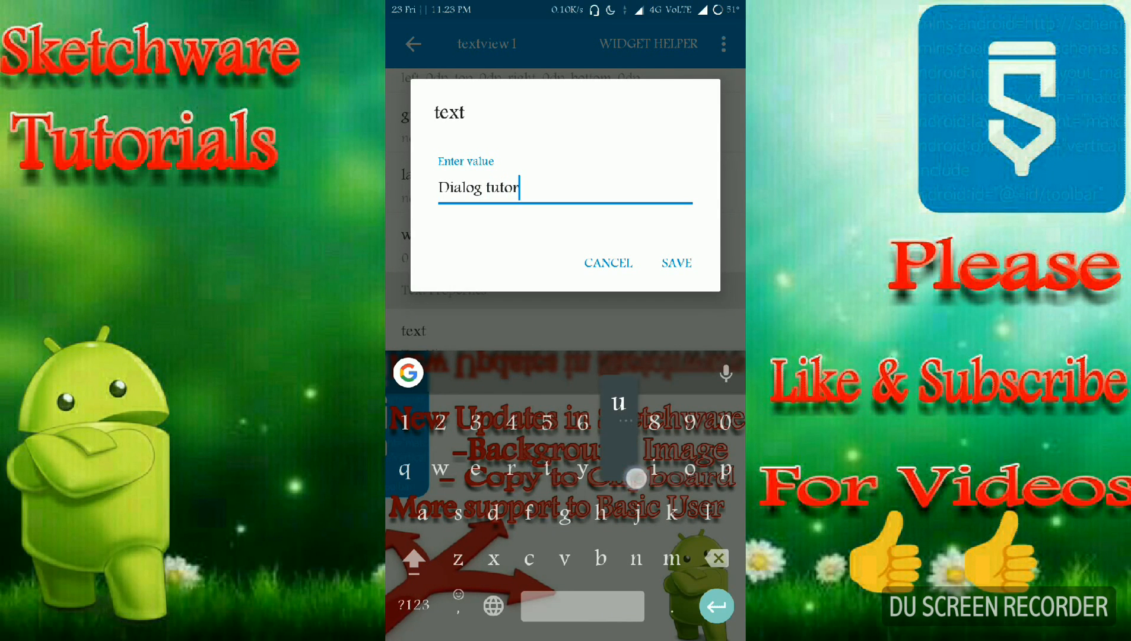
pyautogui.press('backspace')
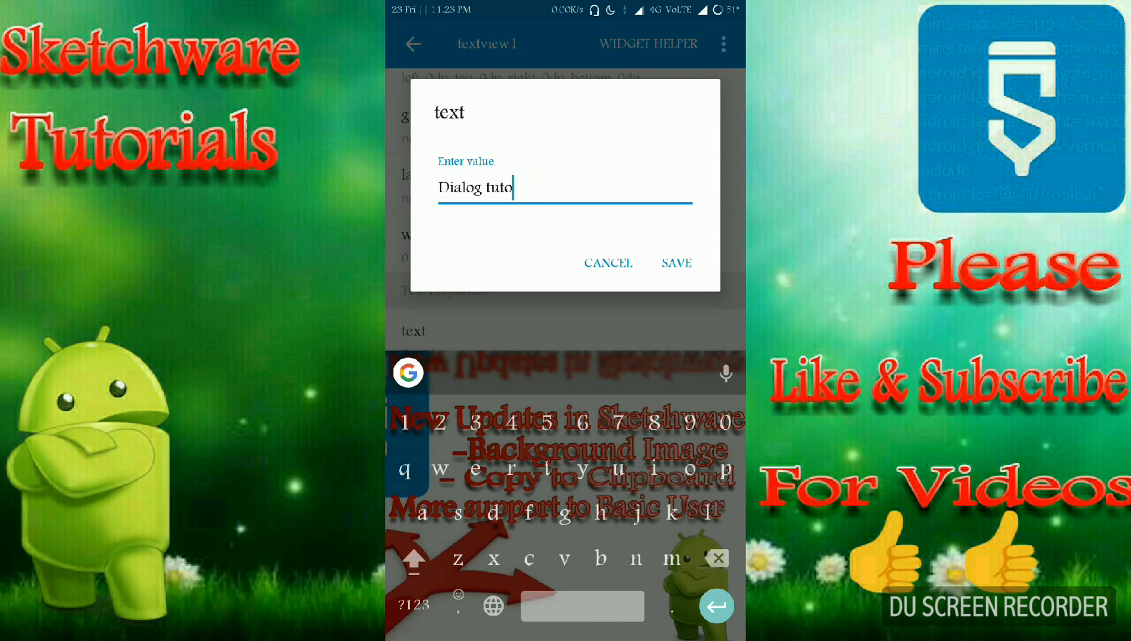
pyautogui.write('rial')
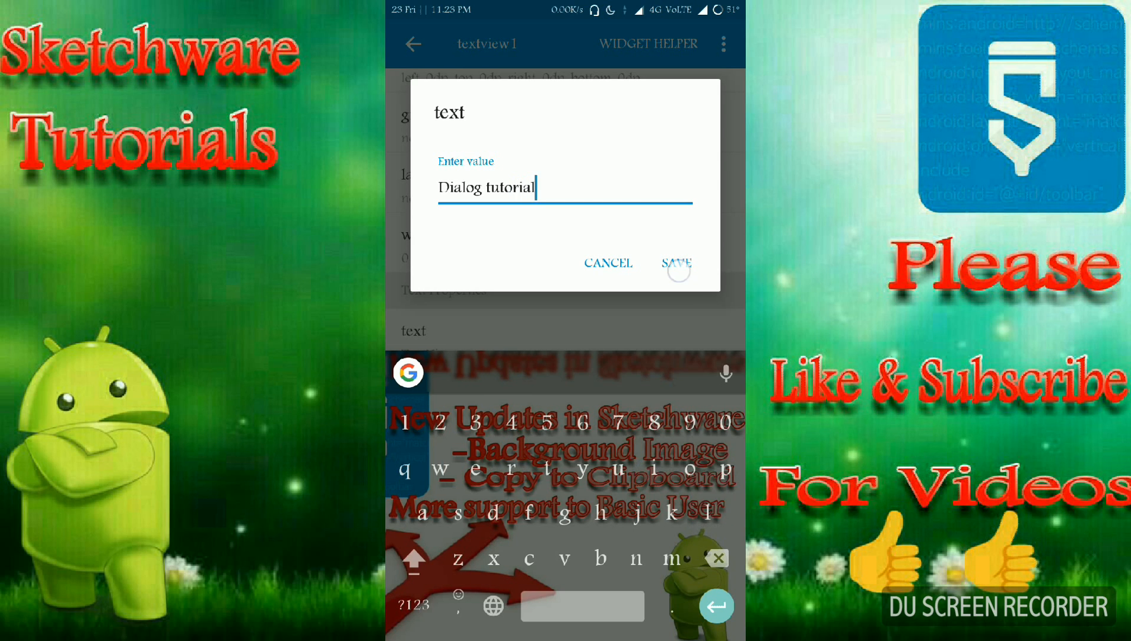
pyautogui.click(676, 262)
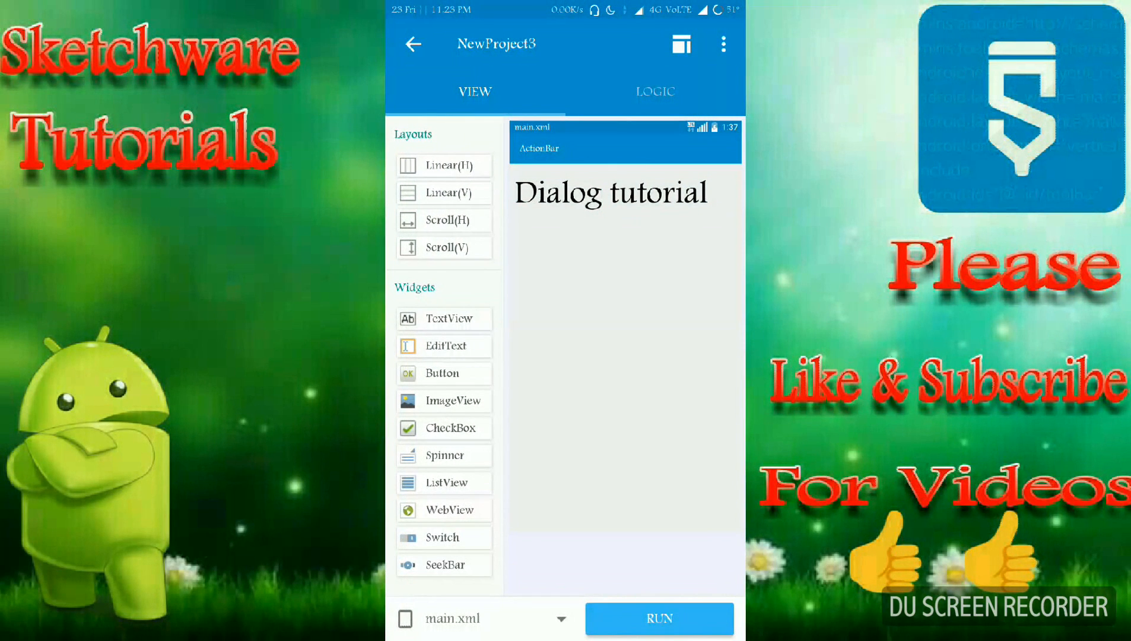
# Add a Dialog component named 'dialog' under Logic components
pyautogui.click(655, 91)
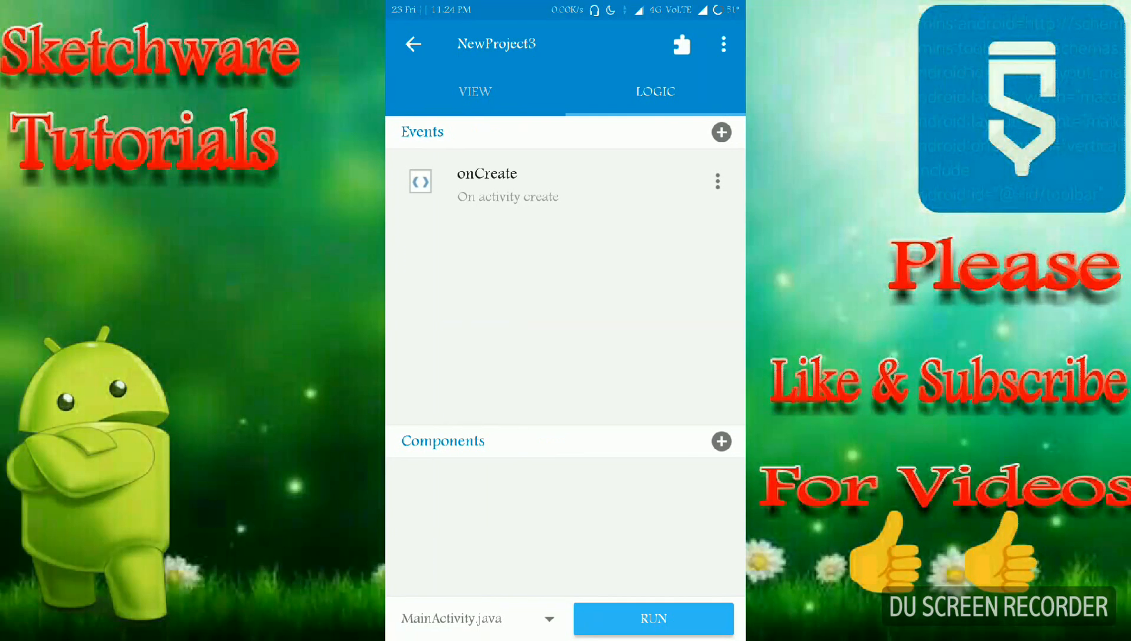
pyautogui.click(720, 441)
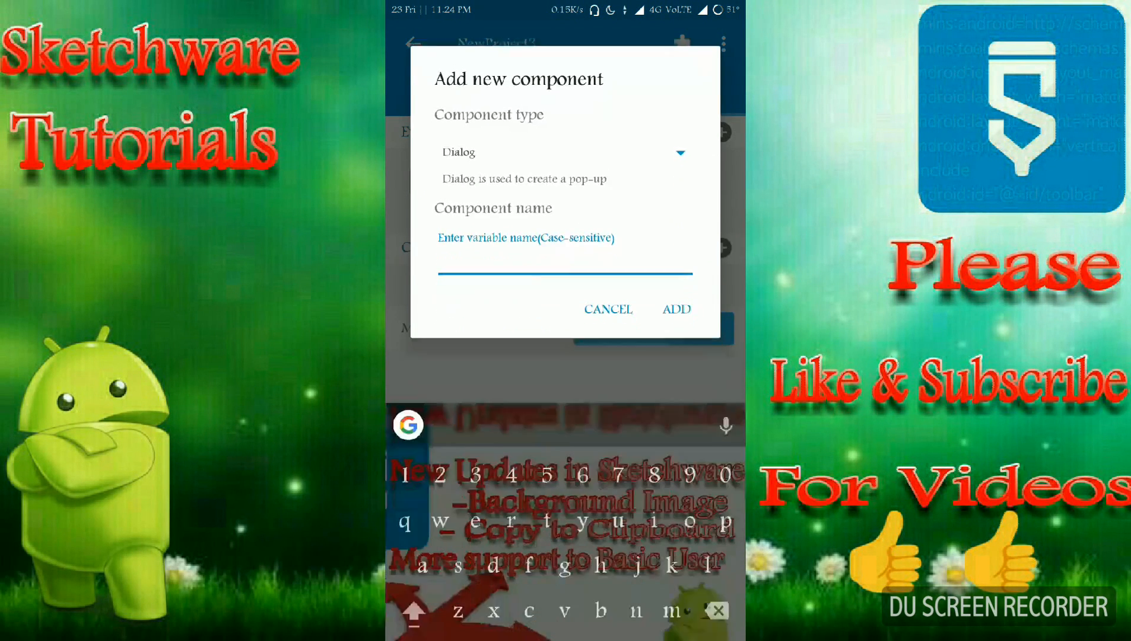
pyautogui.write('dial')
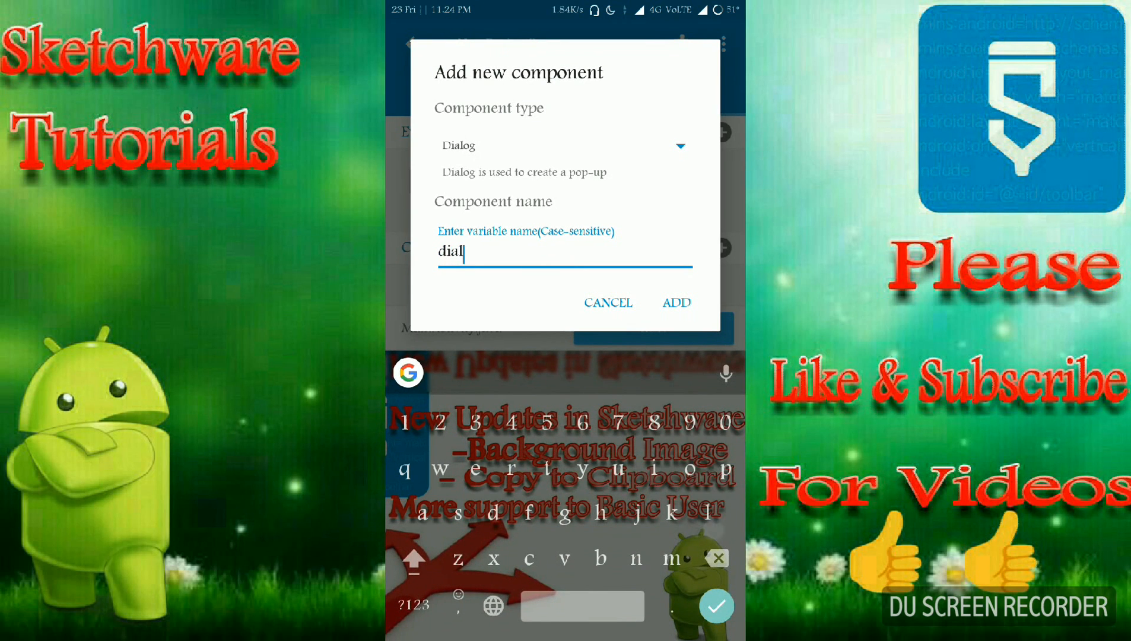
pyautogui.click(676, 302)
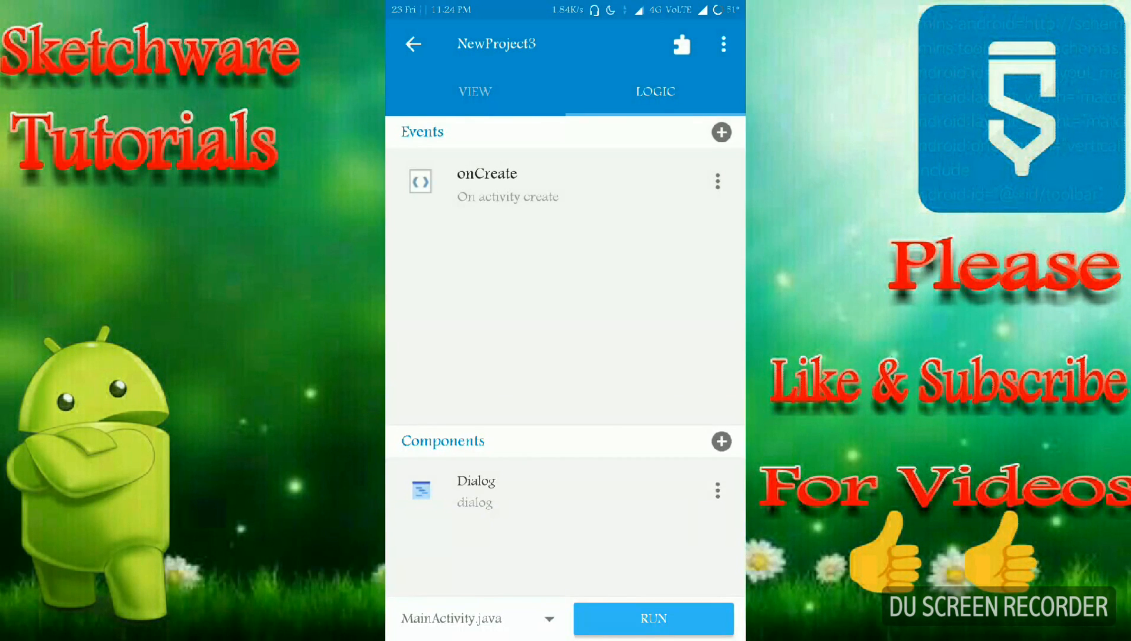
# Add a File (Shared Preferences) component named 'file' with file name 'dialog'
pyautogui.click(719, 441)
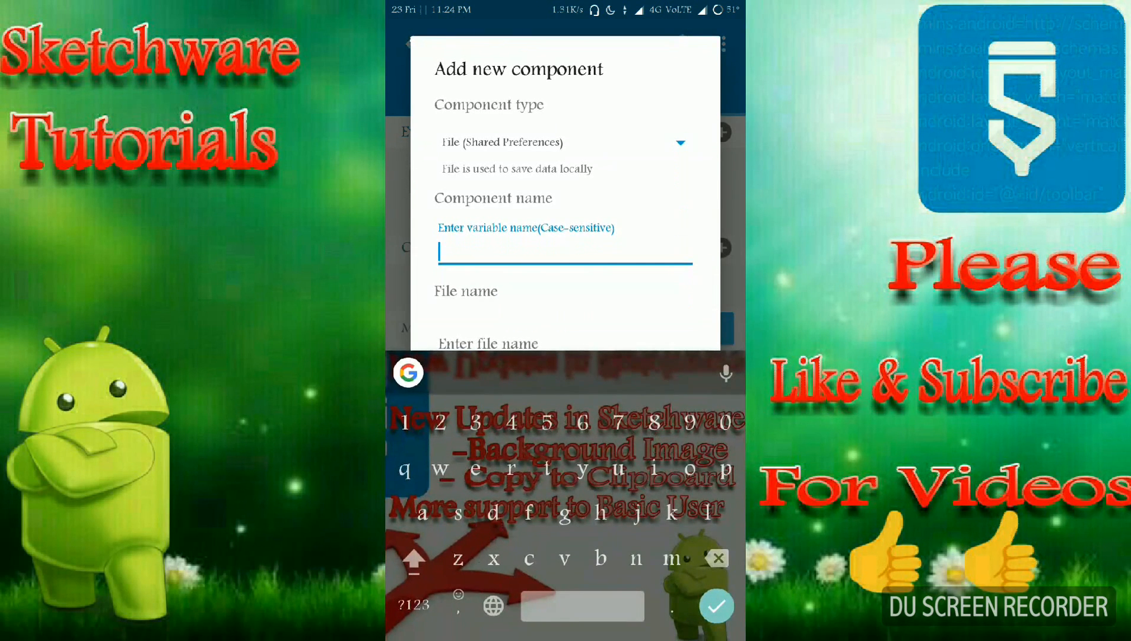
pyautogui.write('file')
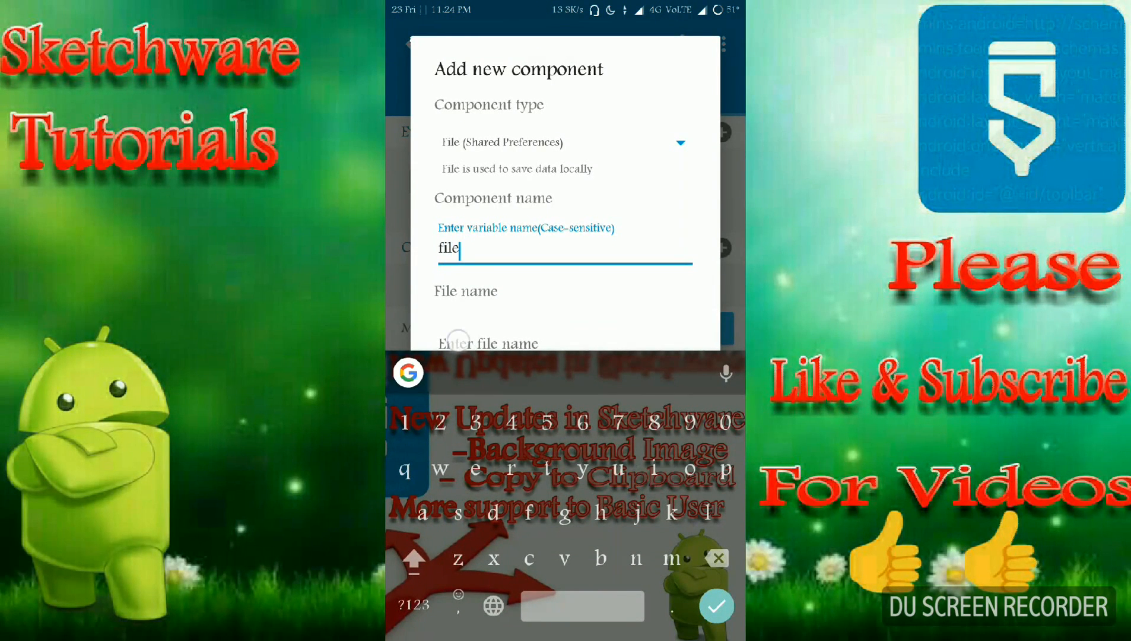
pyautogui.write('dialog')
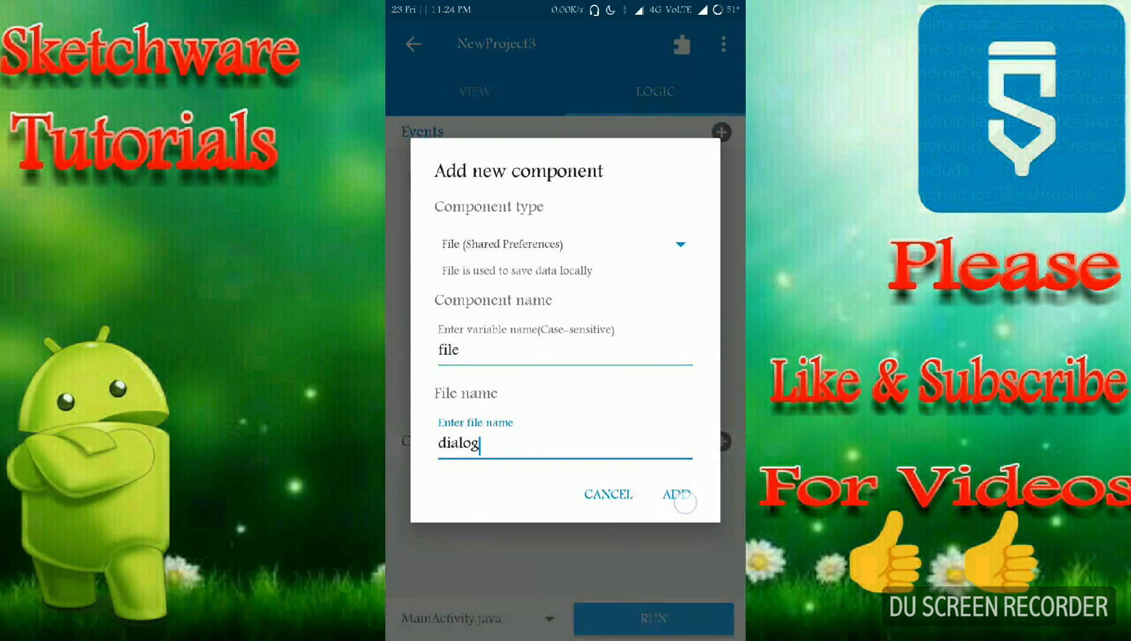
pyautogui.click(678, 495)
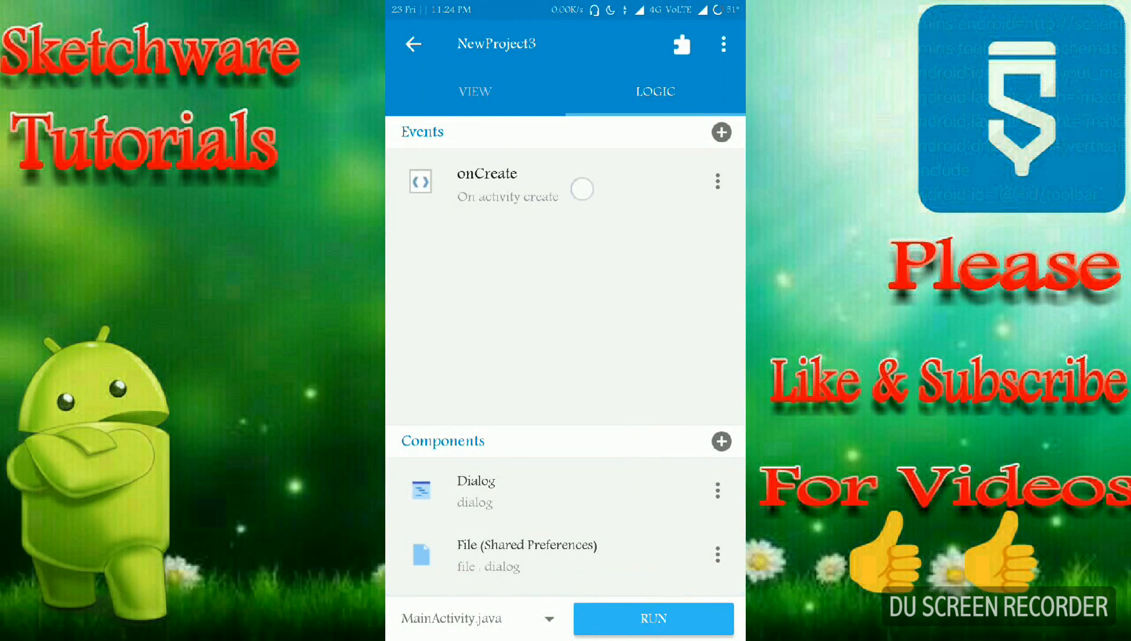
# In onCreate, place an if-else with an equals check as its condition
pyautogui.click(507, 184)
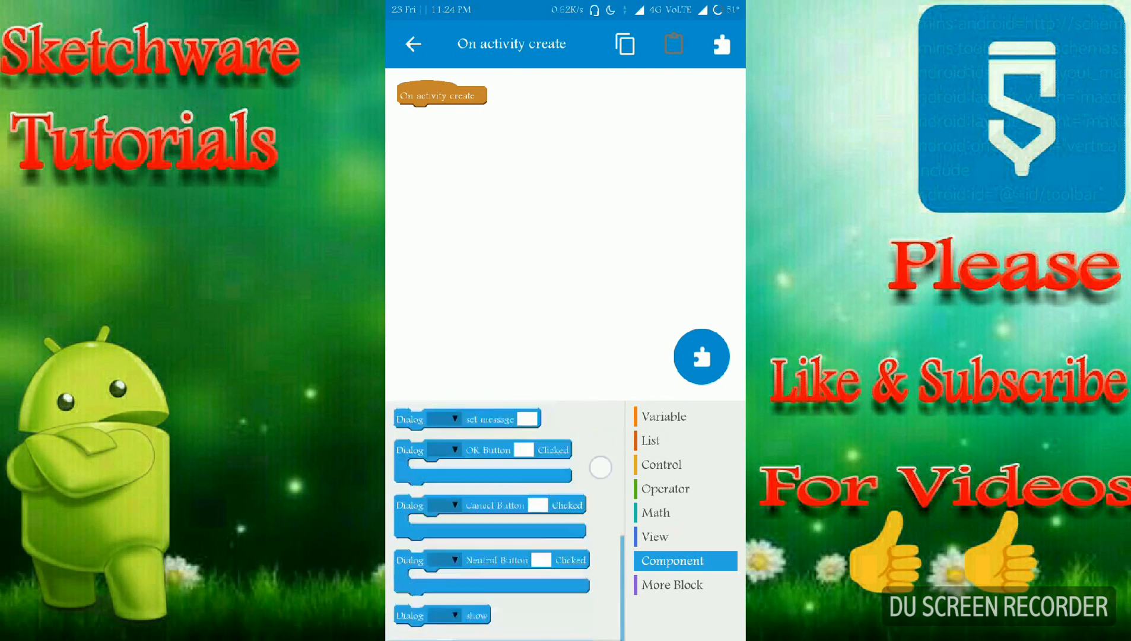
pyautogui.click(660, 464)
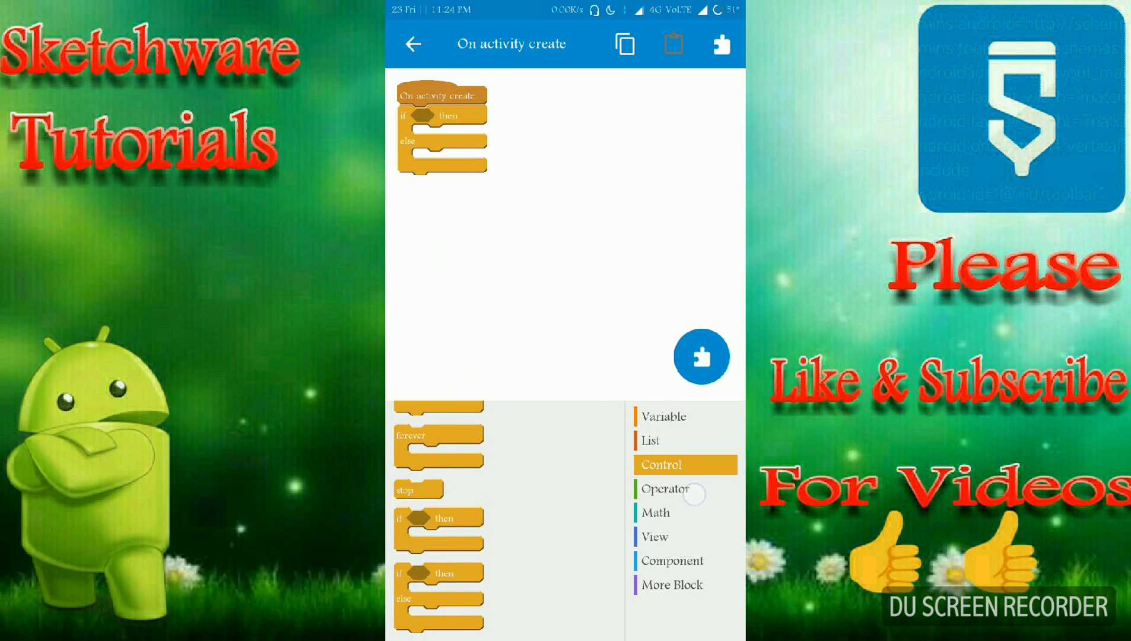
pyautogui.click(665, 488)
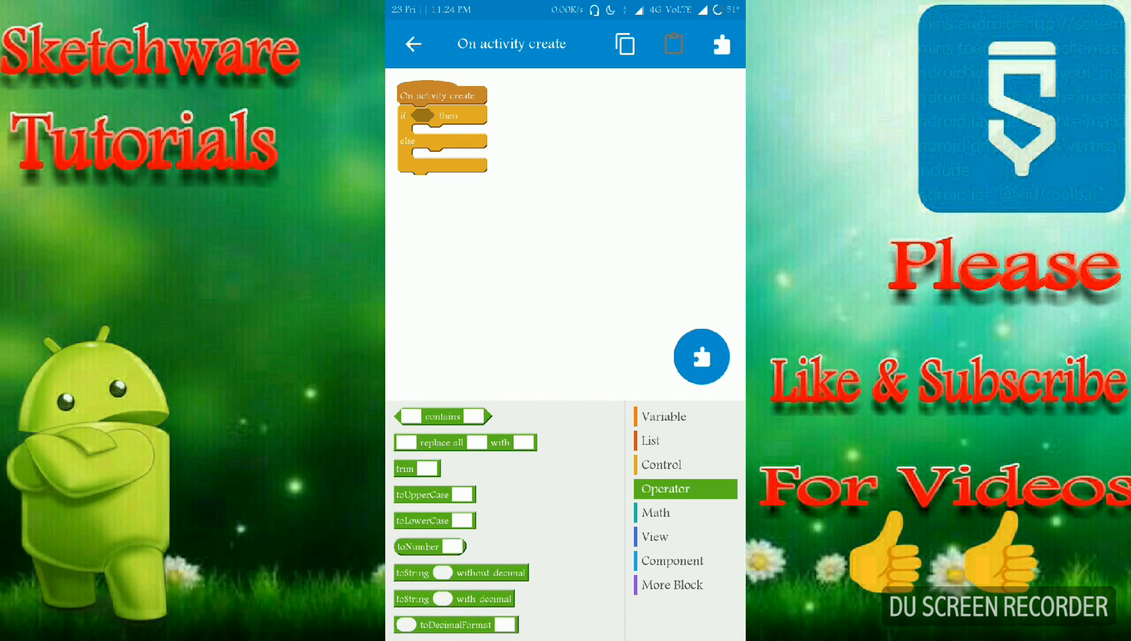
pyautogui.scroll(-3)
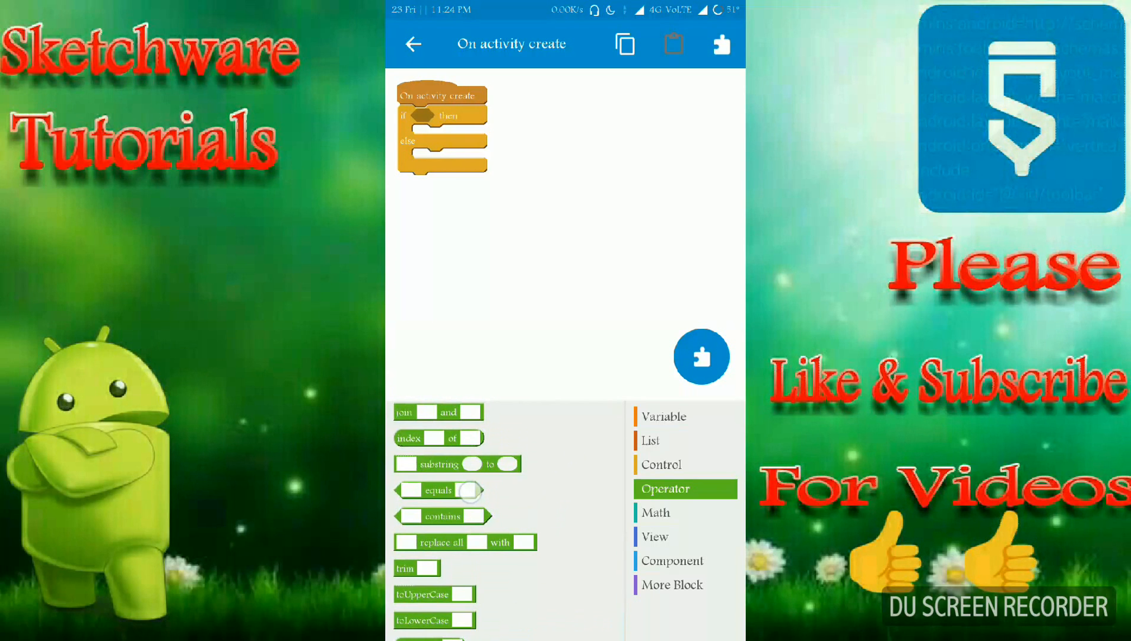
pyautogui.moveTo(438, 490); pyautogui.dragTo(452, 117)
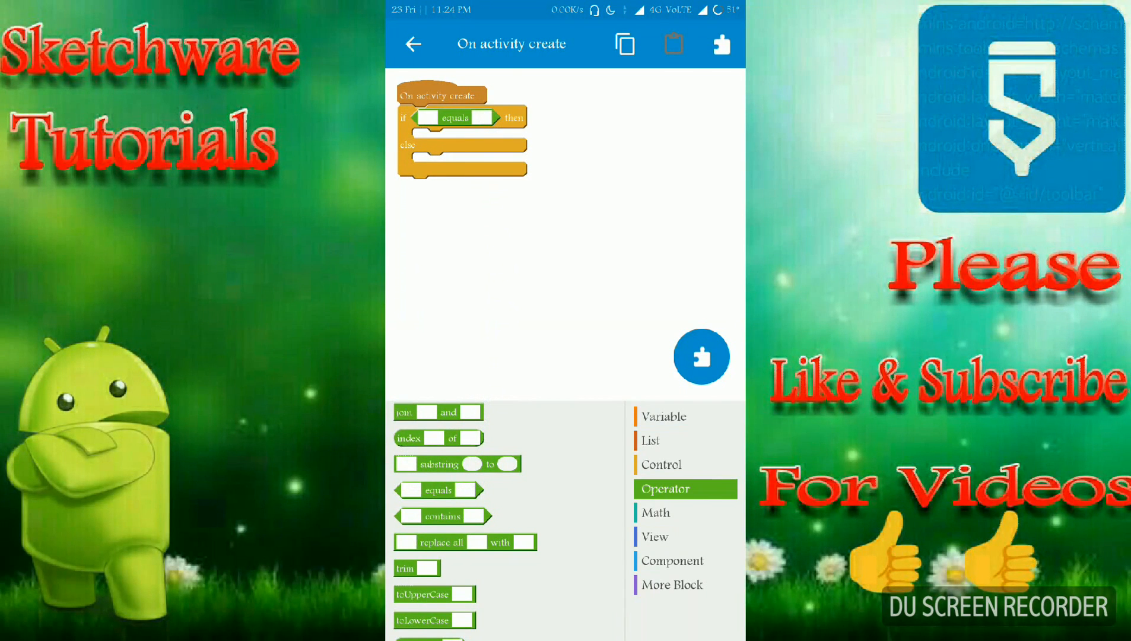
# Put File getData with key 'visib' into the equals check
pyautogui.click(670, 561)
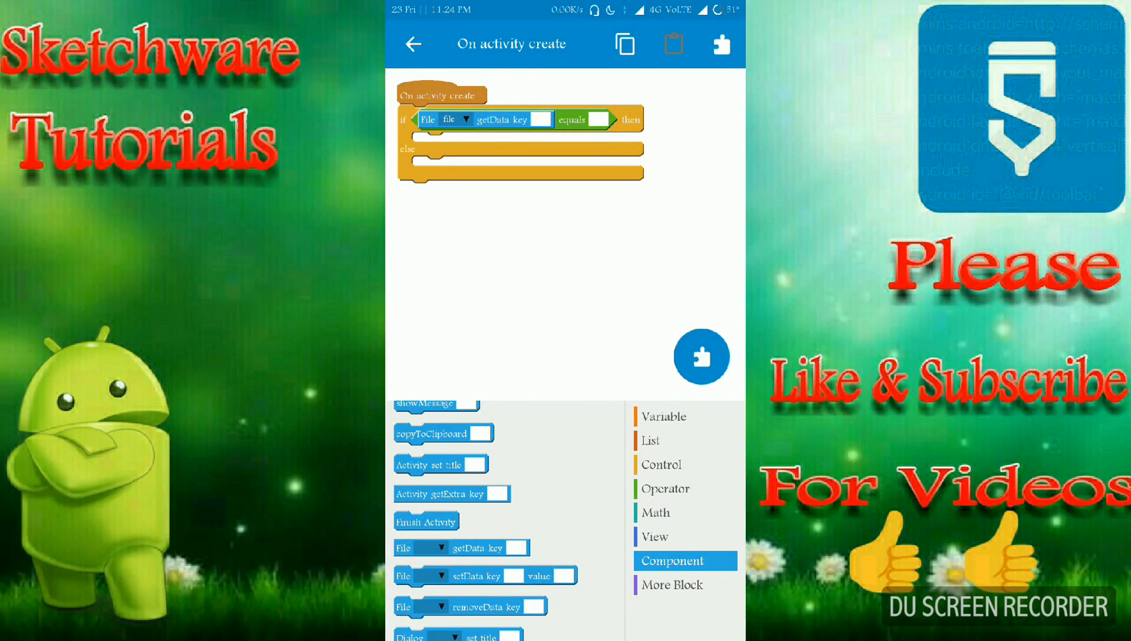
pyautogui.click(540, 120)
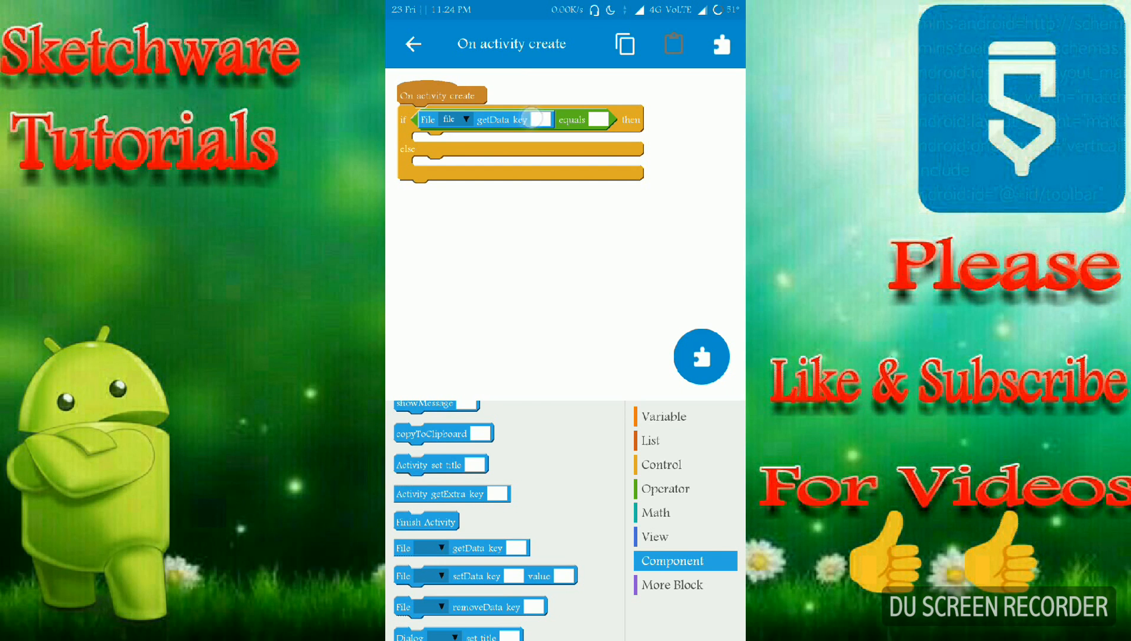
pyautogui.click(543, 119)
pyautogui.write('visib')
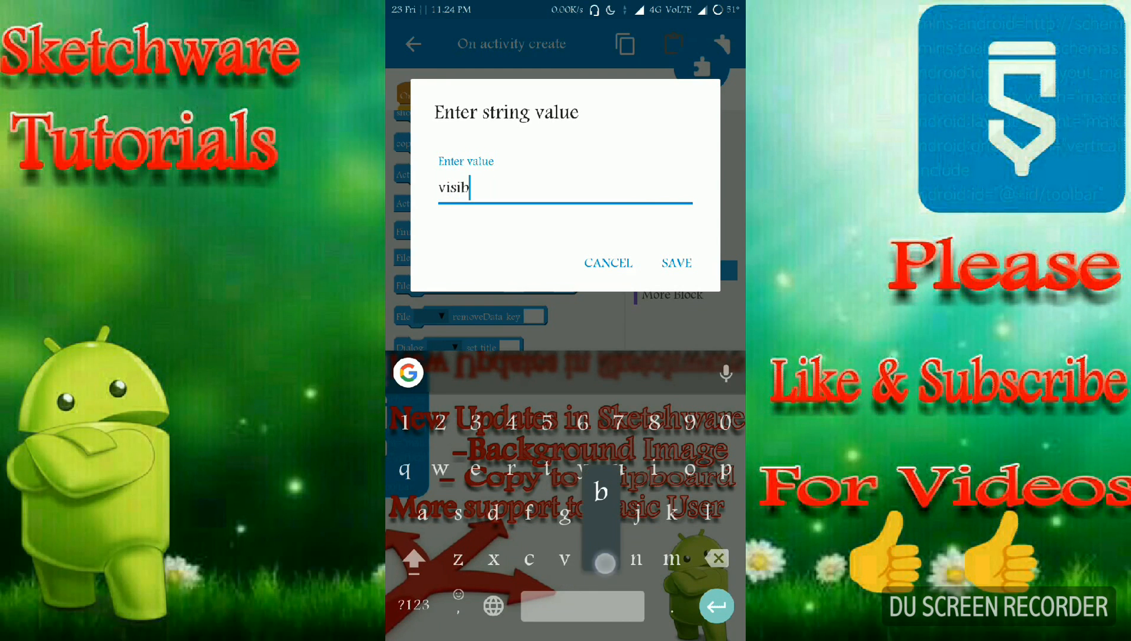
pyautogui.click(675, 263)
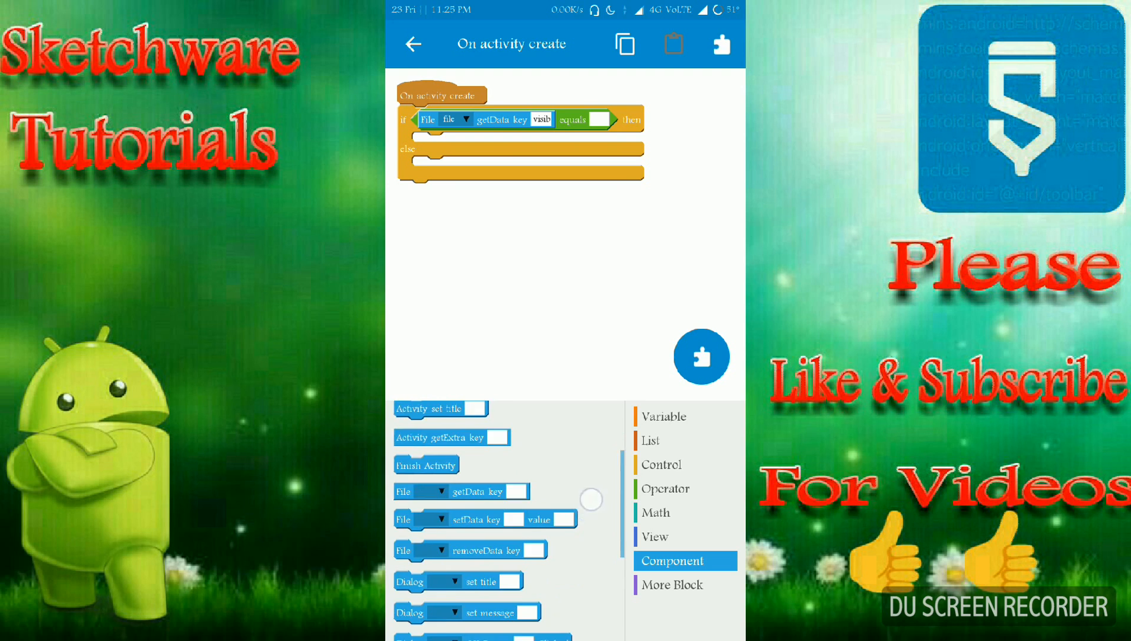
pyautogui.scroll(-3)
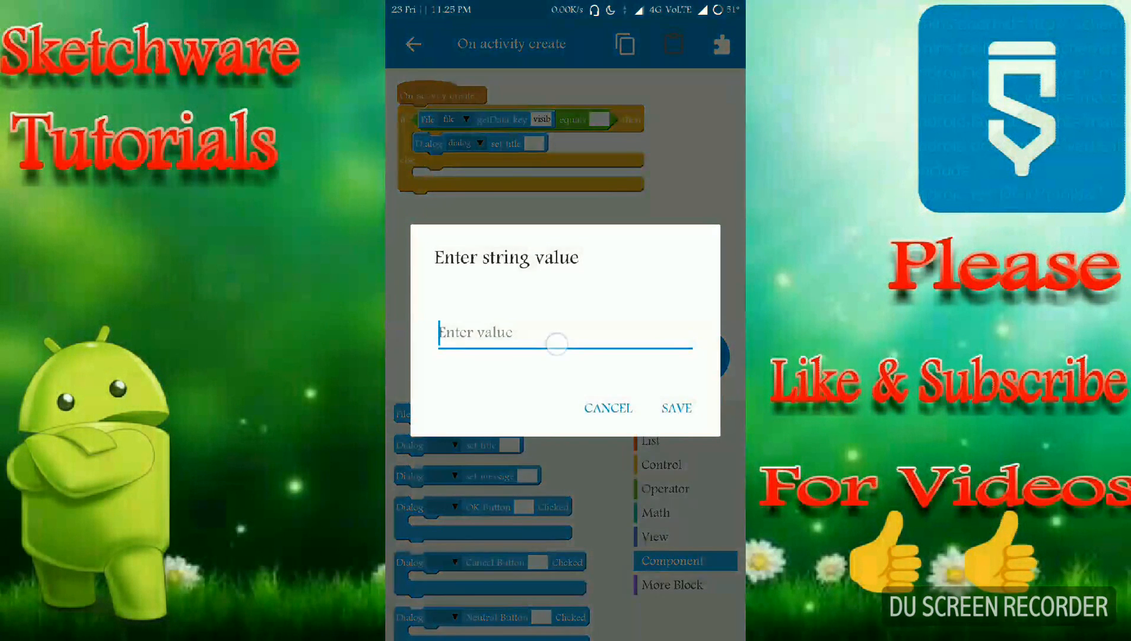
# Set the dialog title to 'Tutorial' and its message to 'Dialog'
pyautogui.write('Tu')
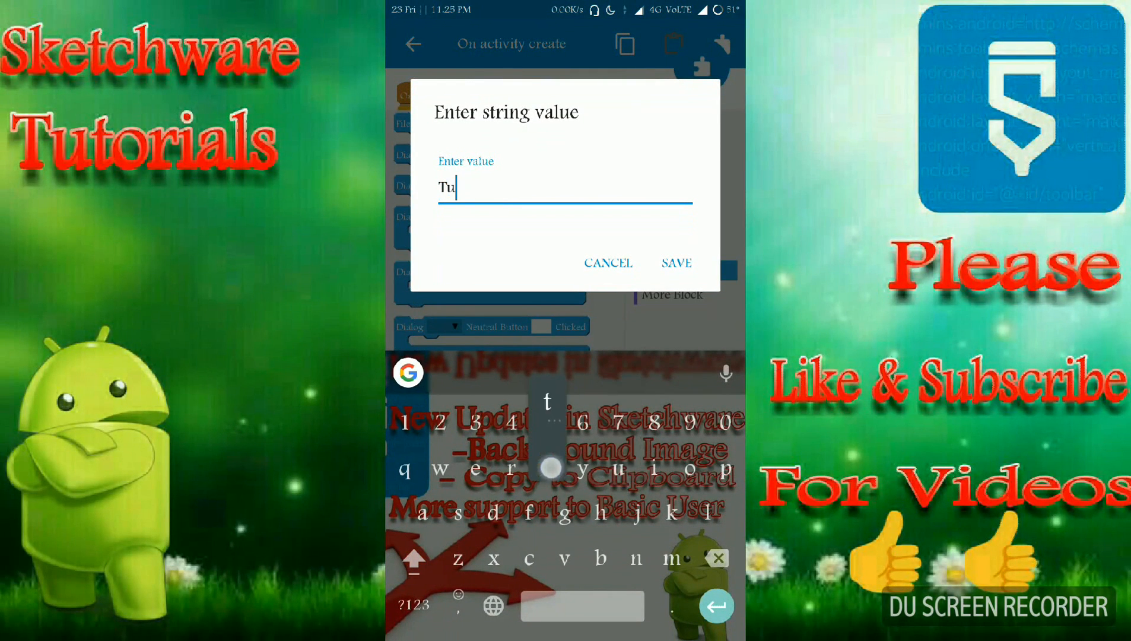
pyautogui.click(675, 262)
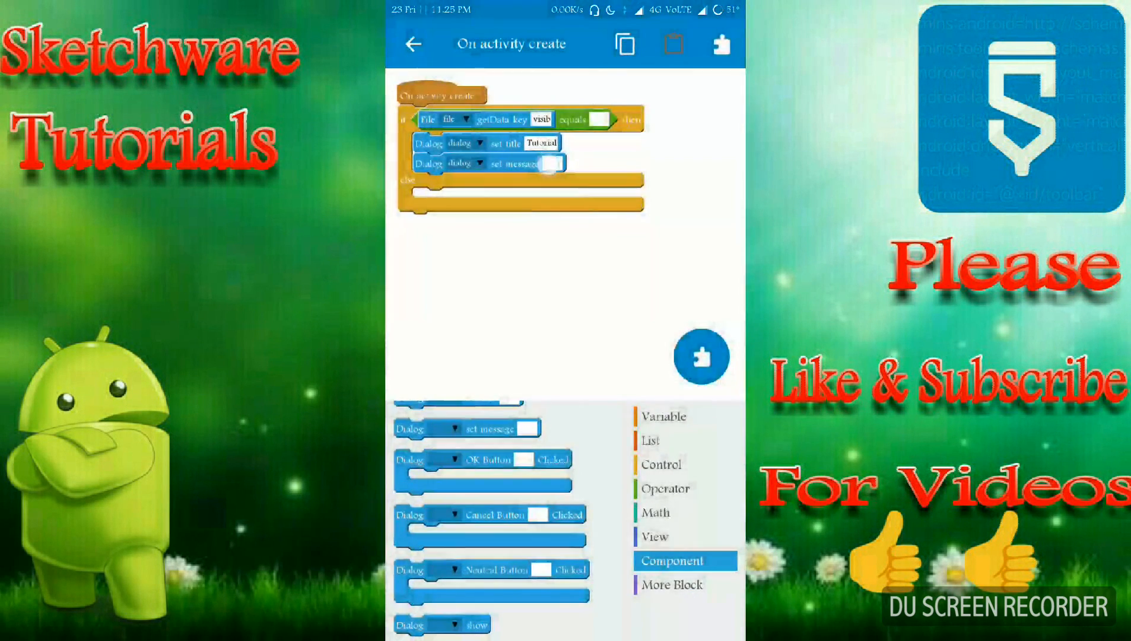
pyautogui.click(550, 164)
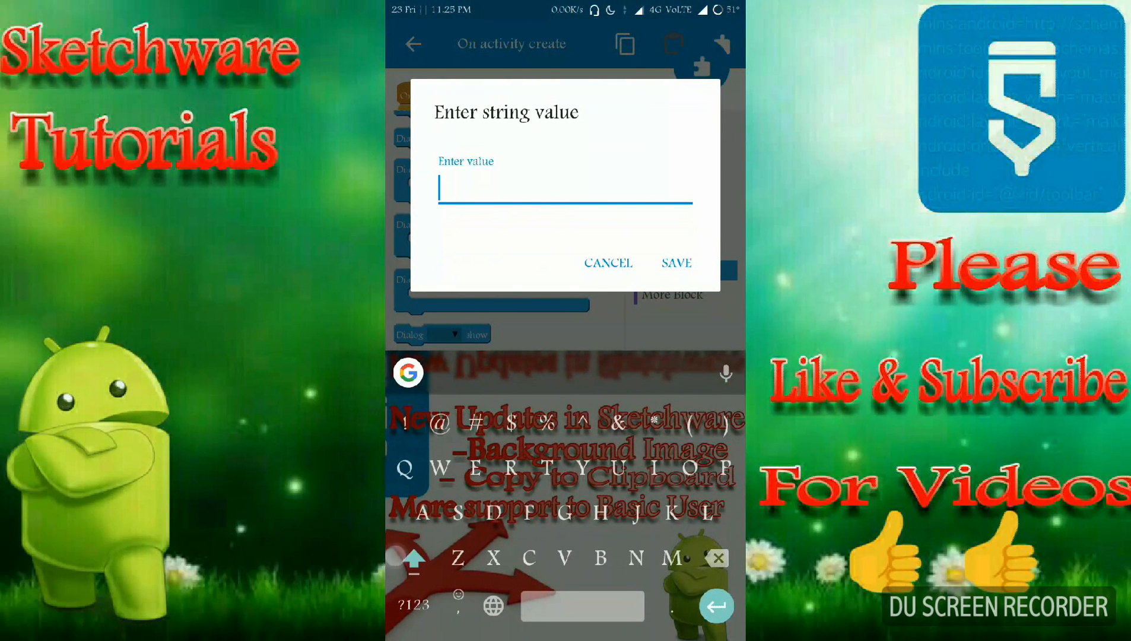
pyautogui.write('D')
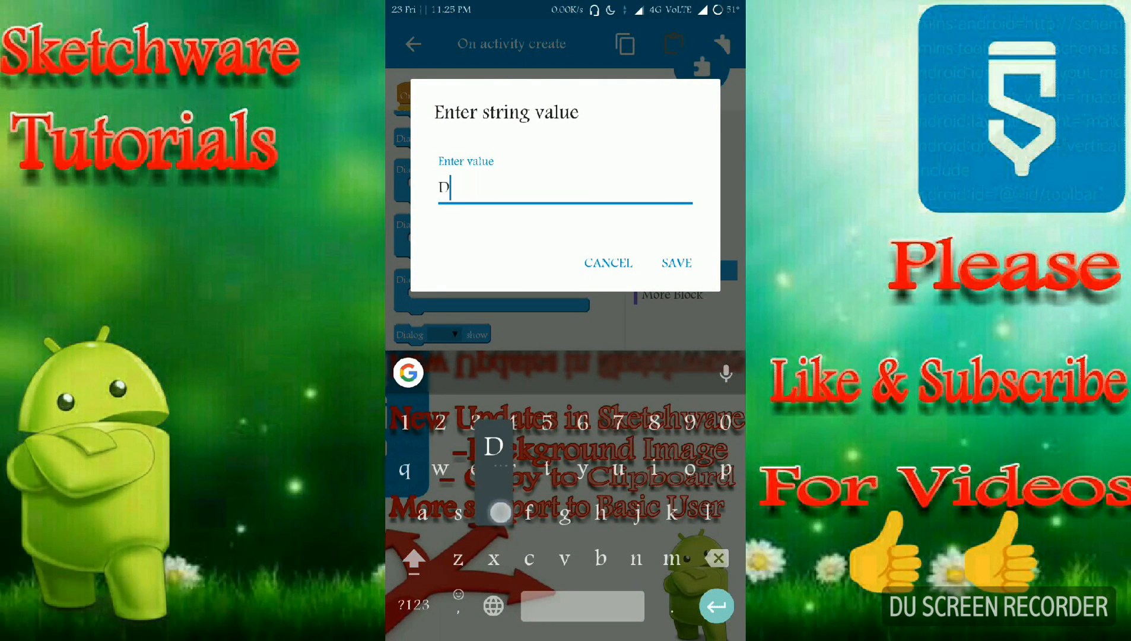
pyautogui.write('ialog')
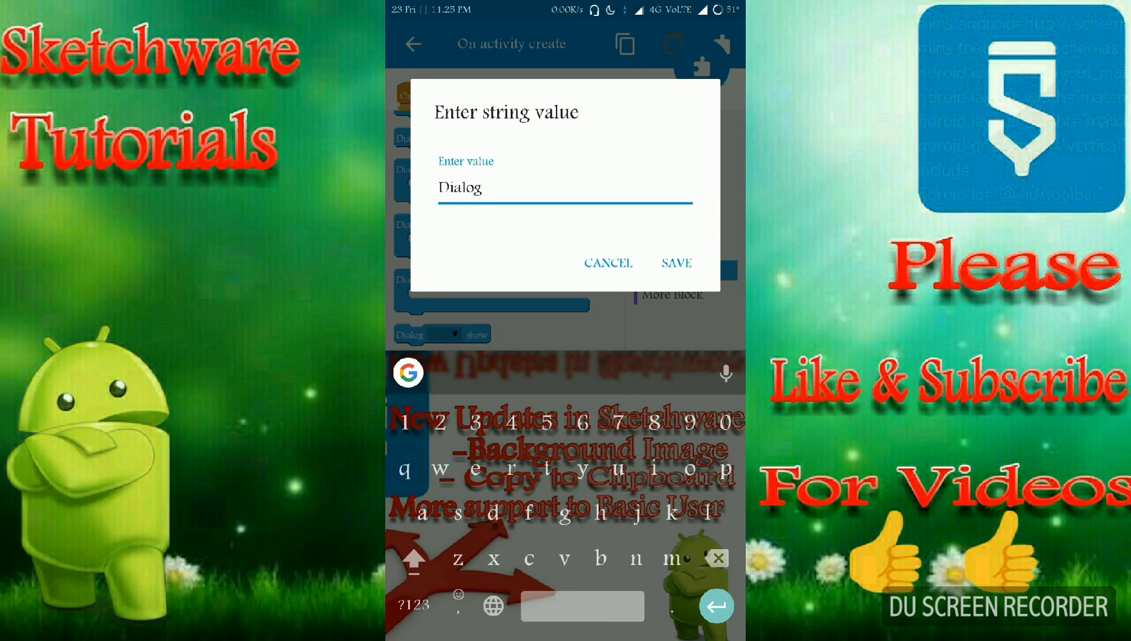
pyautogui.click(675, 263)
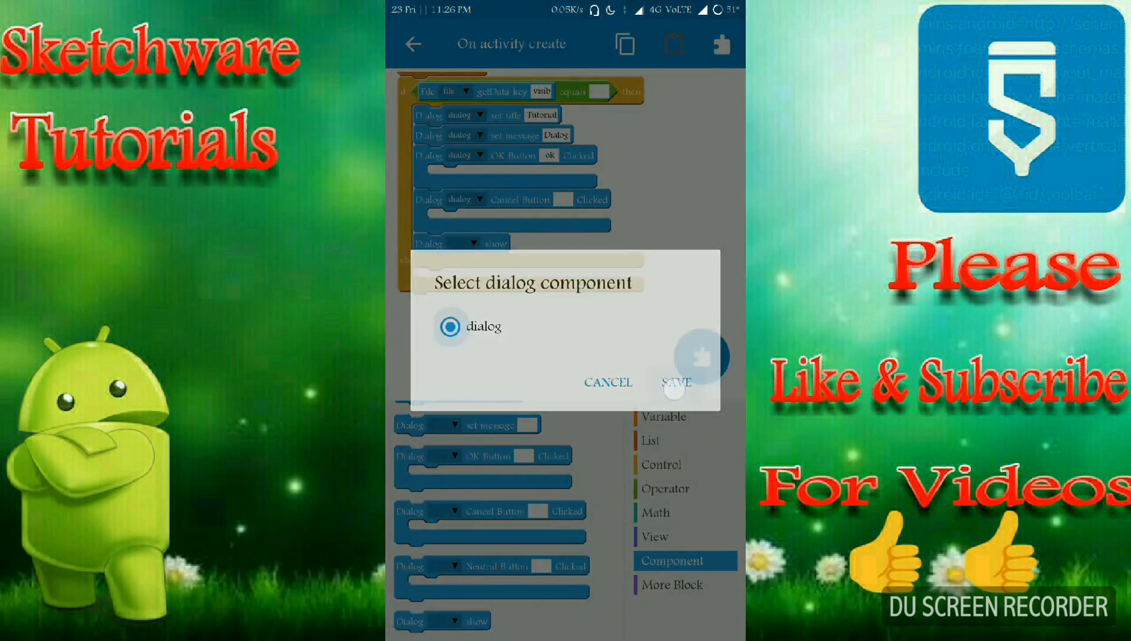
# Label the cancel button 'Do not Show this message'
pyautogui.click(676, 382)
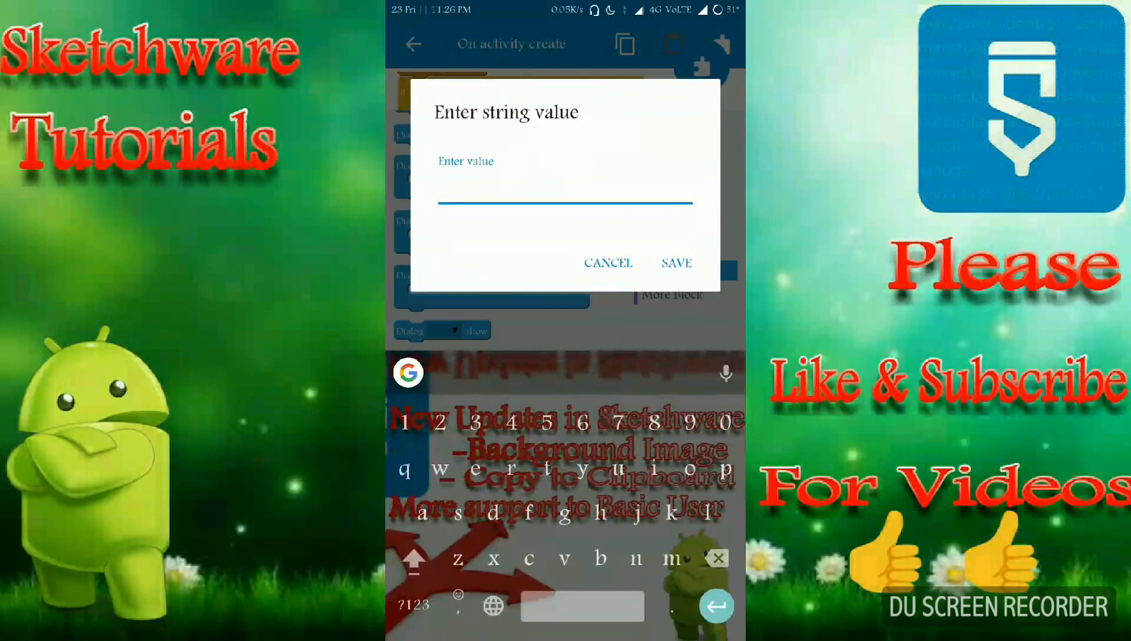
pyautogui.write('Do not Show this')
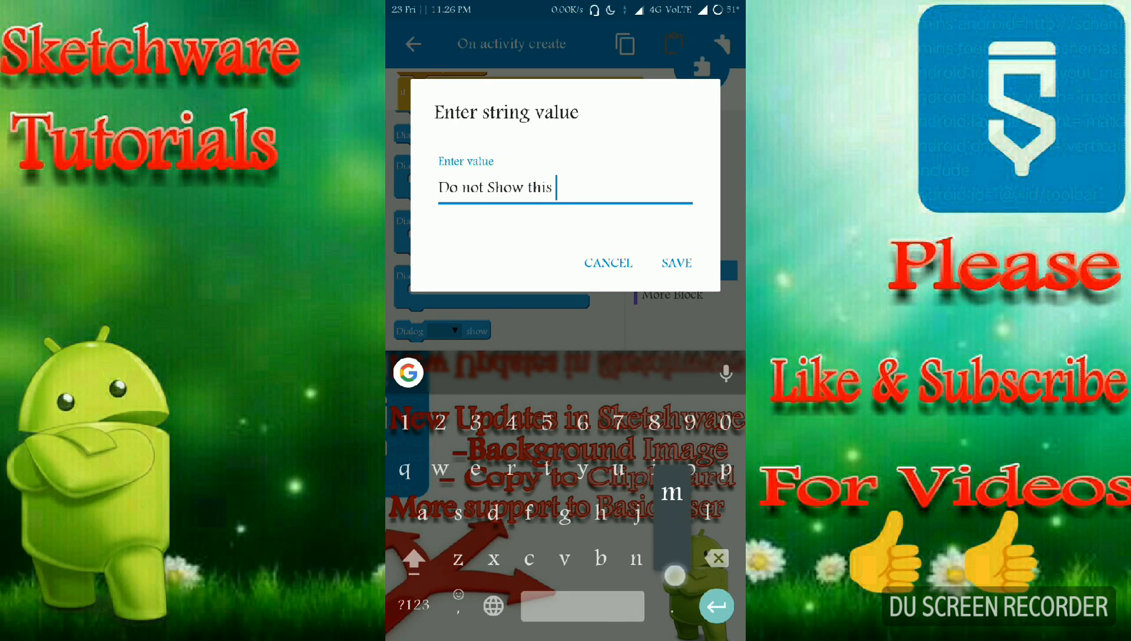
pyautogui.write('messag')
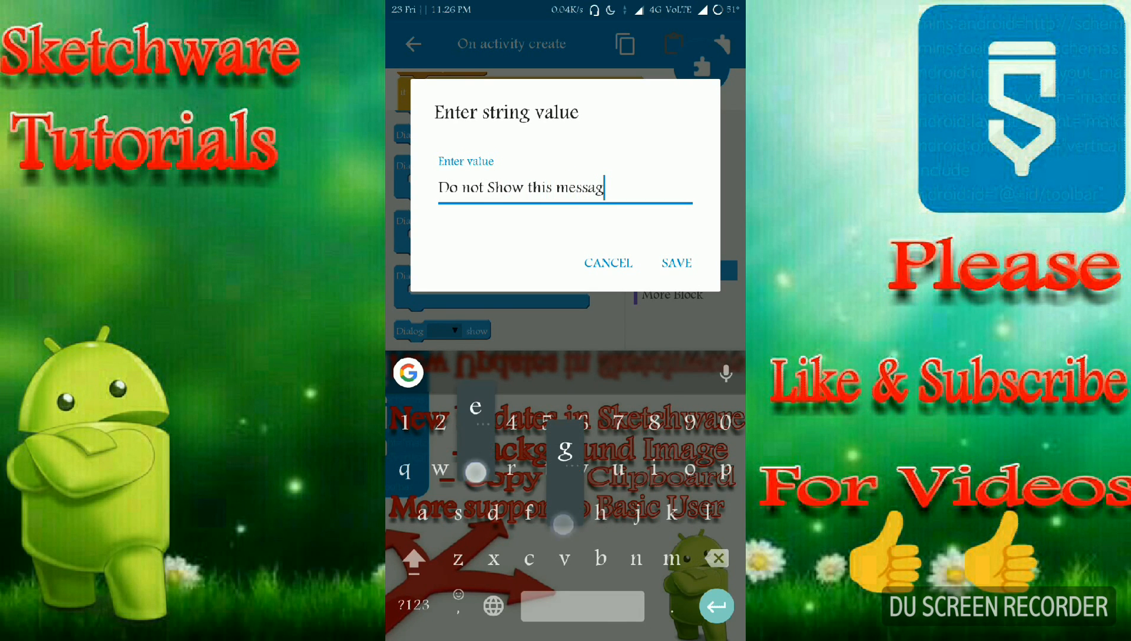
pyautogui.click(676, 261)
pyautogui.write('v')
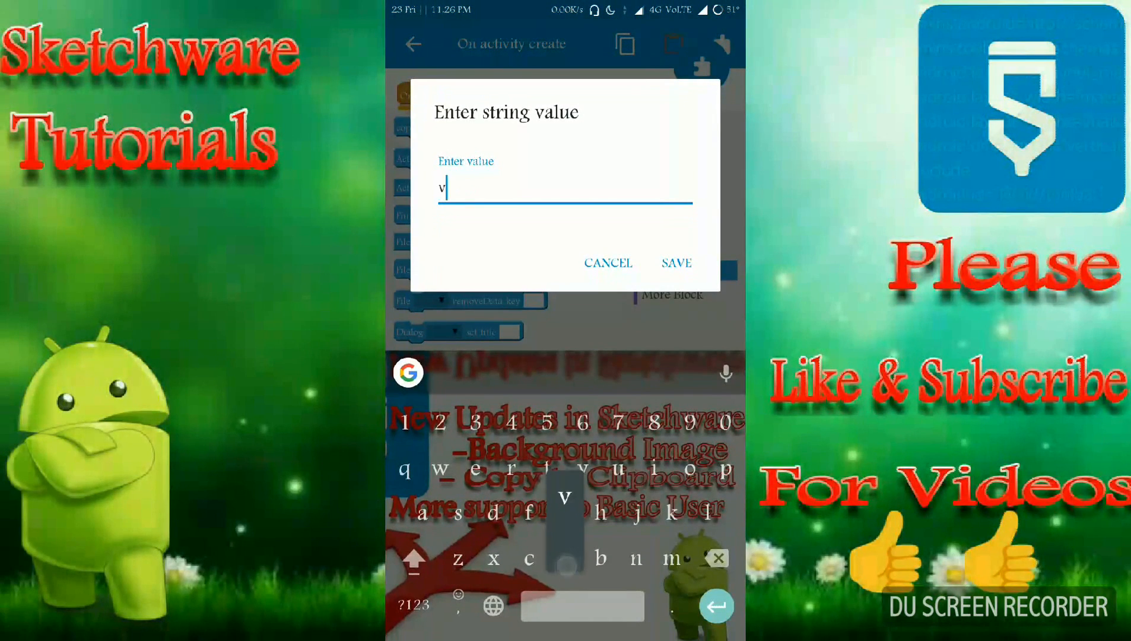
# Make the cancel click store value 'a' under key 'visib' via File setData
pyautogui.write('isib')
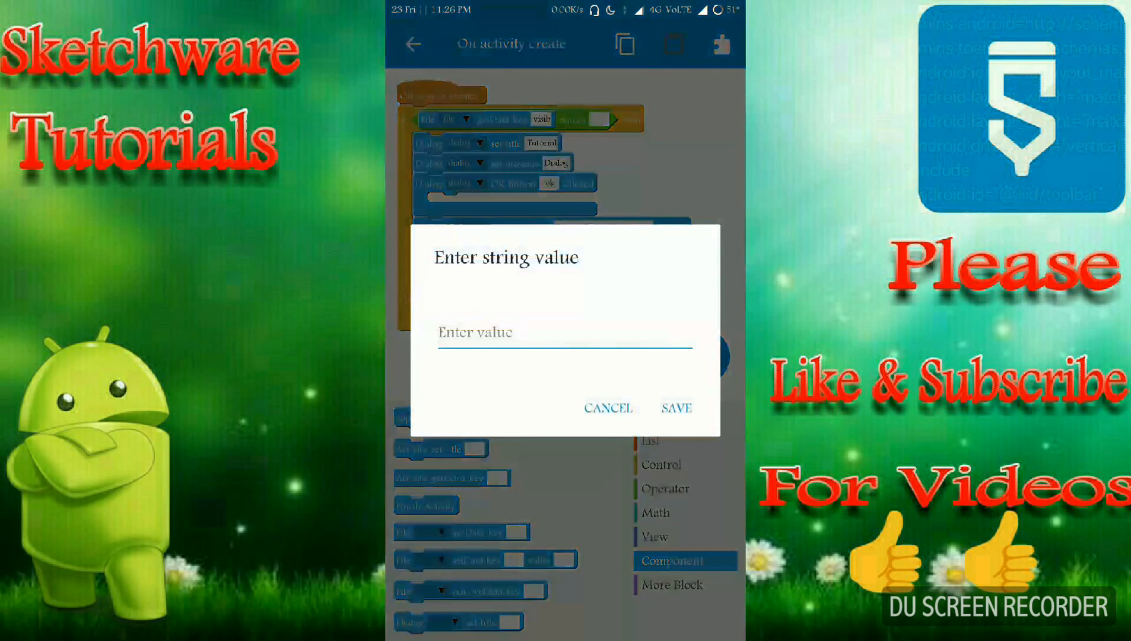
pyautogui.click(674, 407)
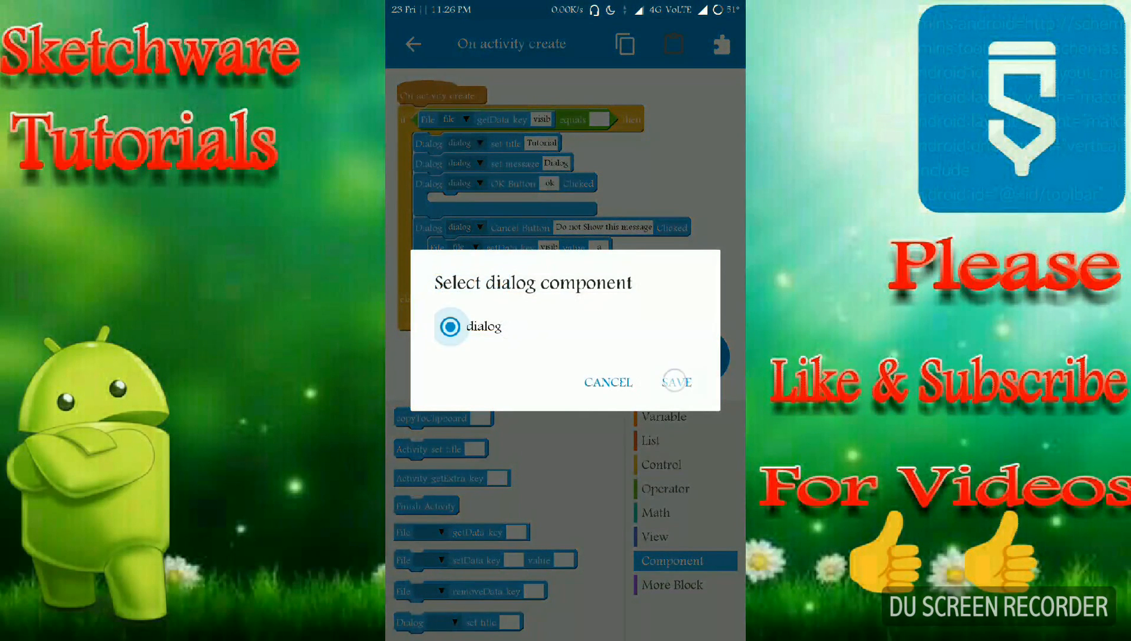
pyautogui.click(676, 381)
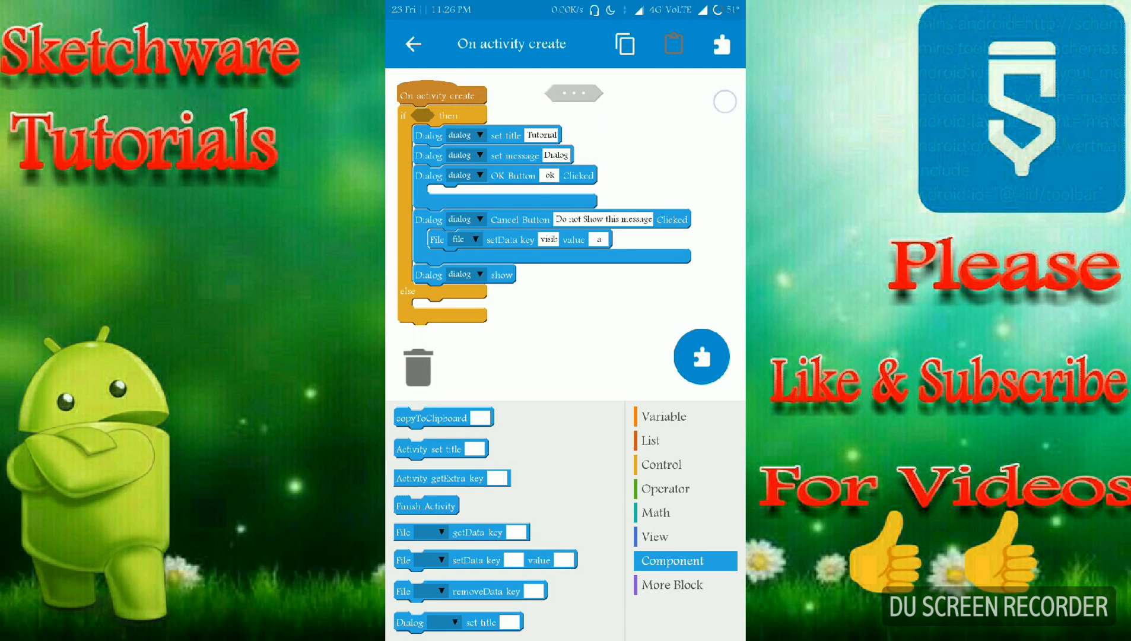
# Run the project to build and install the 'create' app
pyautogui.click(660, 464)
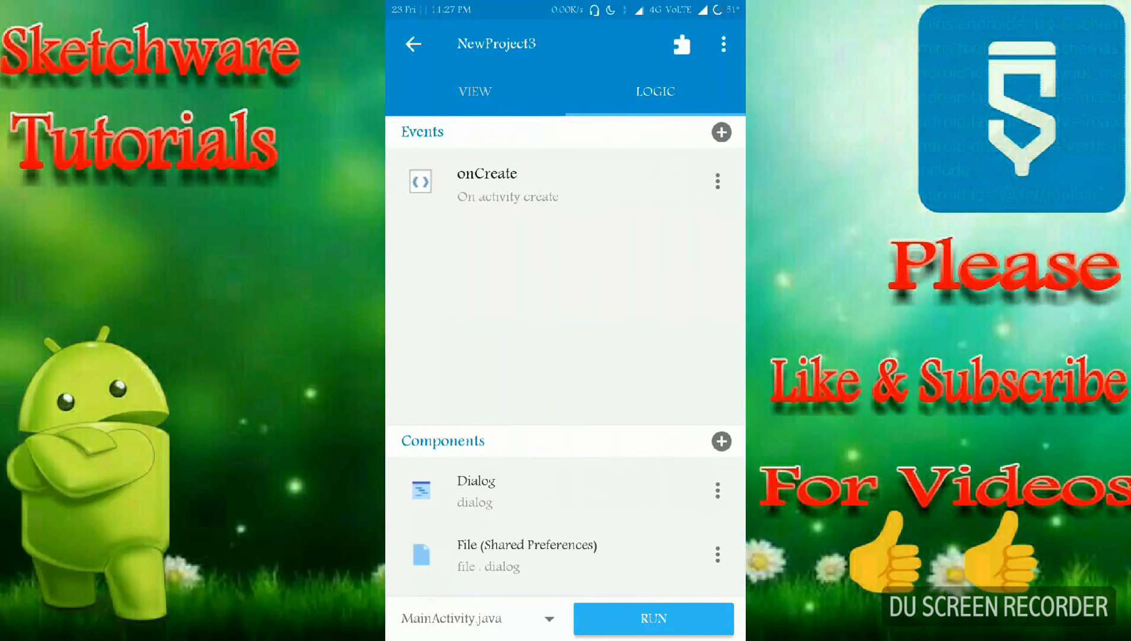
pyautogui.click(653, 618)
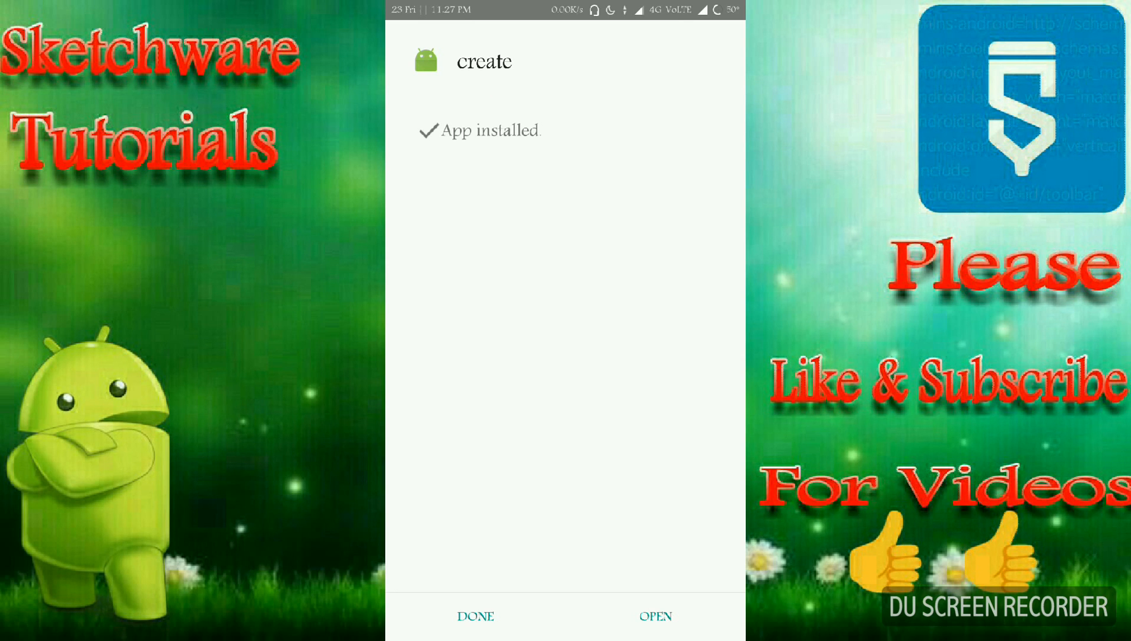
# Open the create app, dismiss the Tutorial dialog with OK, force close and relaunch
pyautogui.click(655, 615)
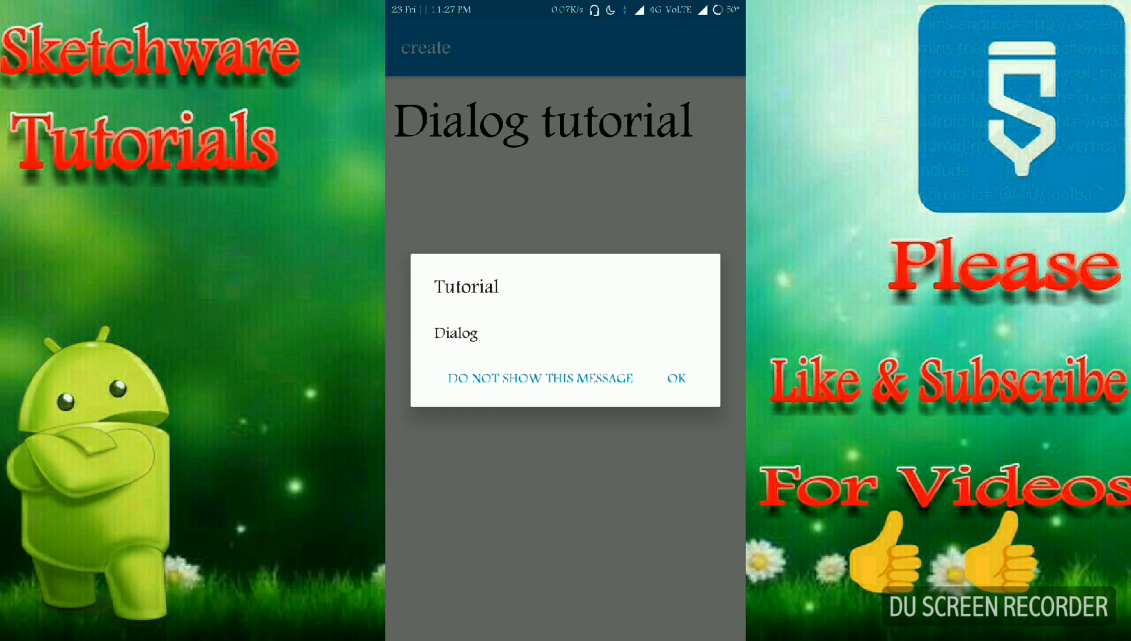
pyautogui.click(675, 377)
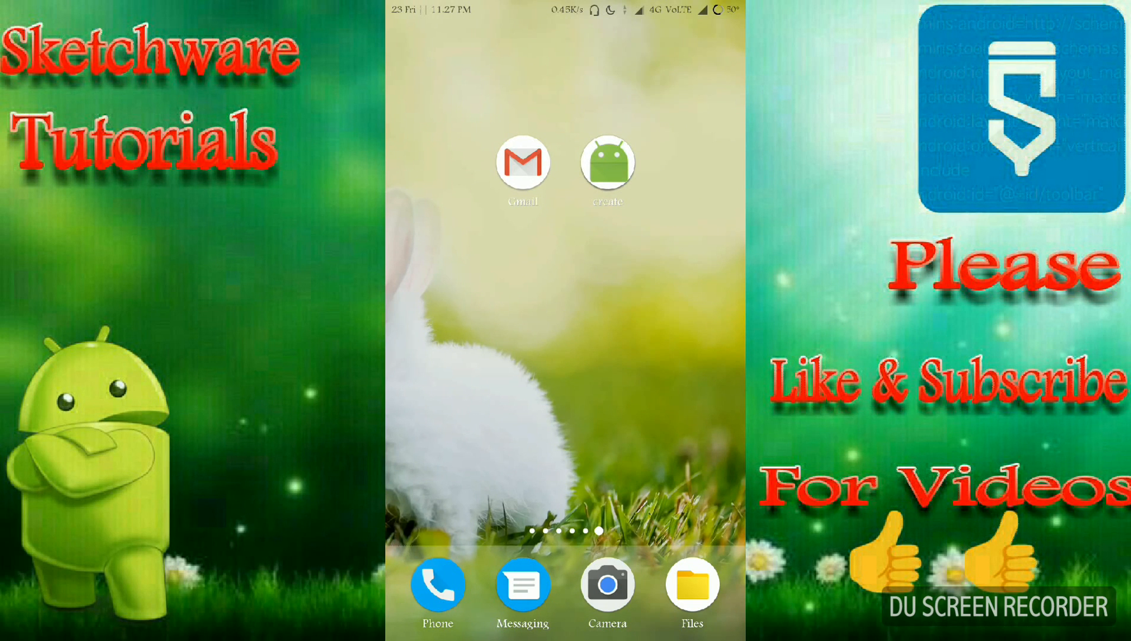
pyautogui.click(606, 162)
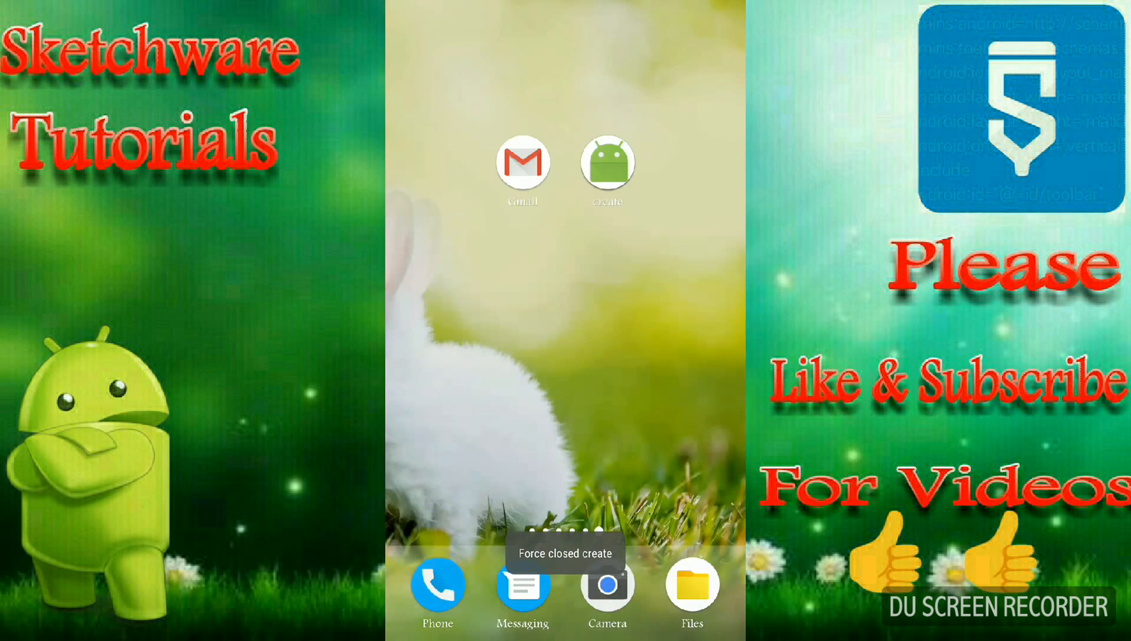
pyautogui.click(607, 163)
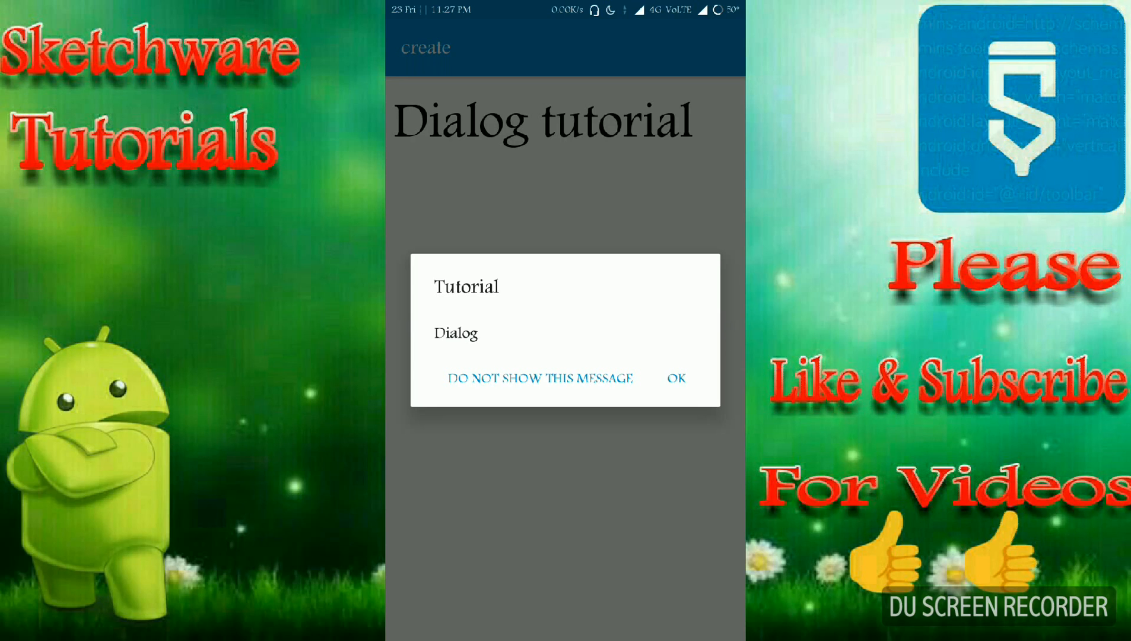
# Choose DO NOT SHOW THIS MESSAGE, then relaunch to confirm no dialog appears
pyautogui.click(676, 378)
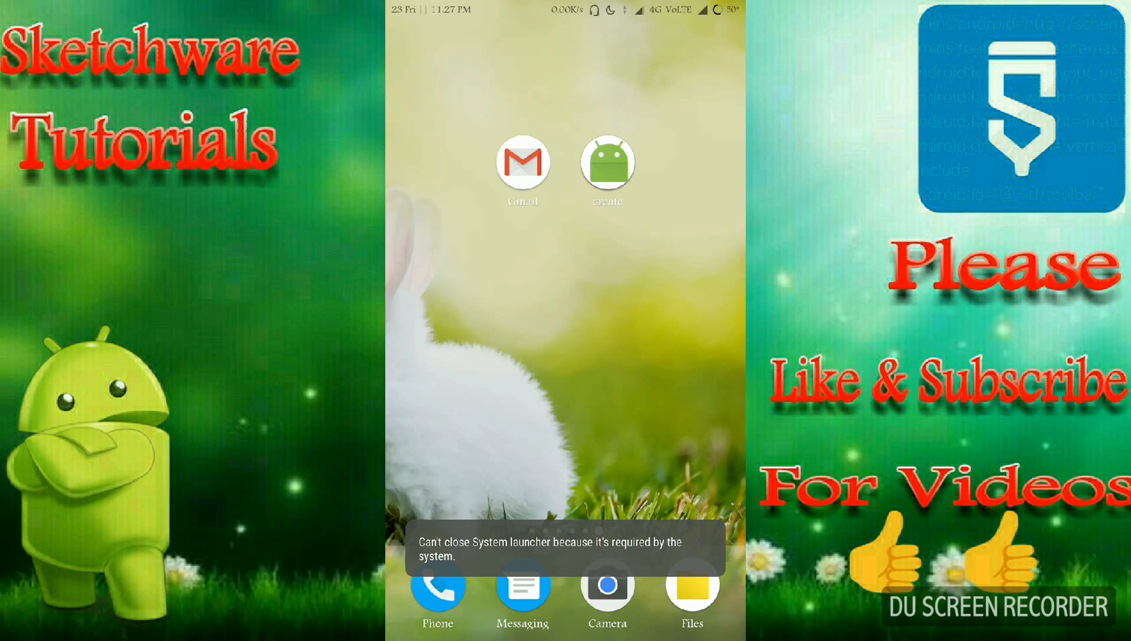
pyautogui.click(606, 163)
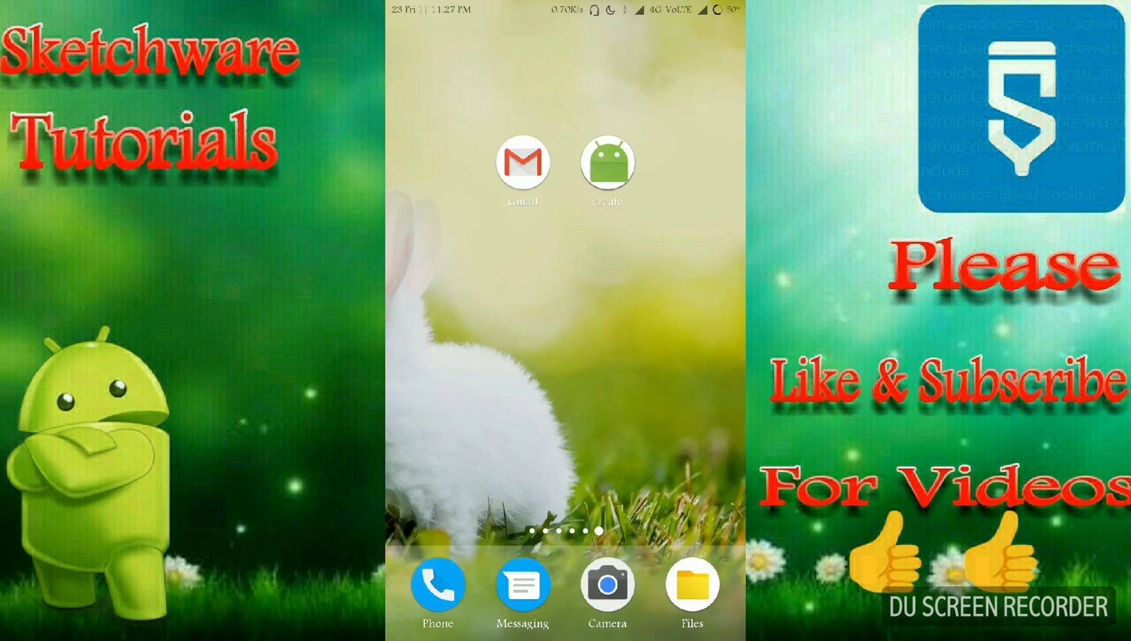
pyautogui.click(606, 162)
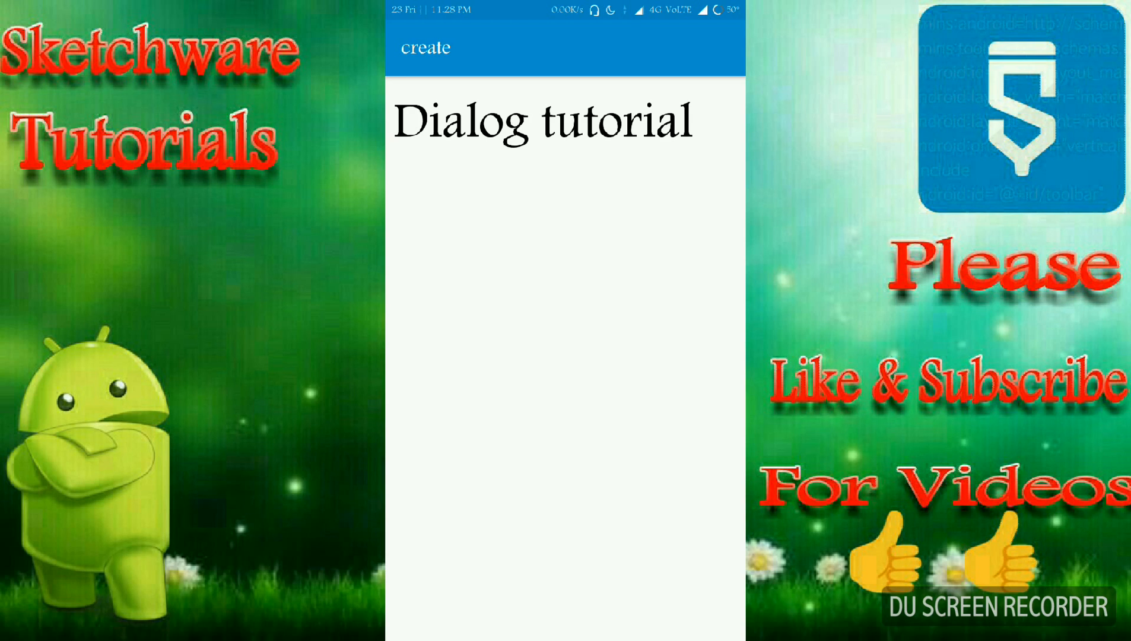